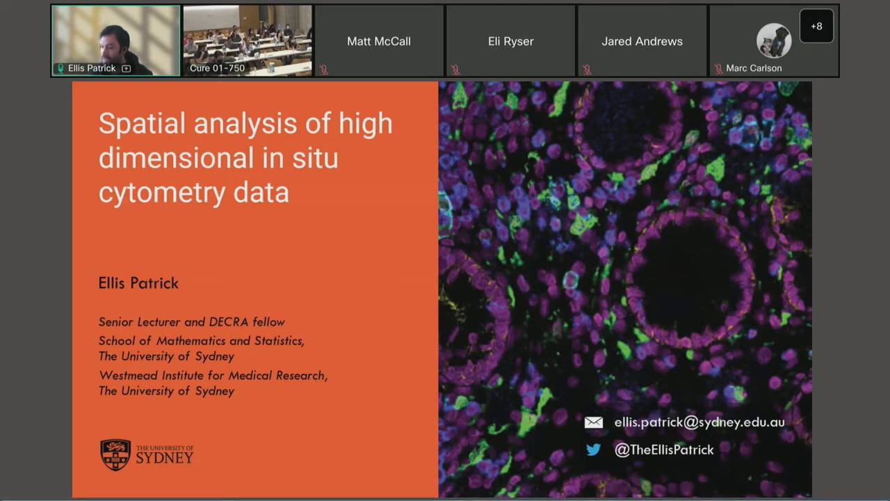
mouse_move(335, 318)
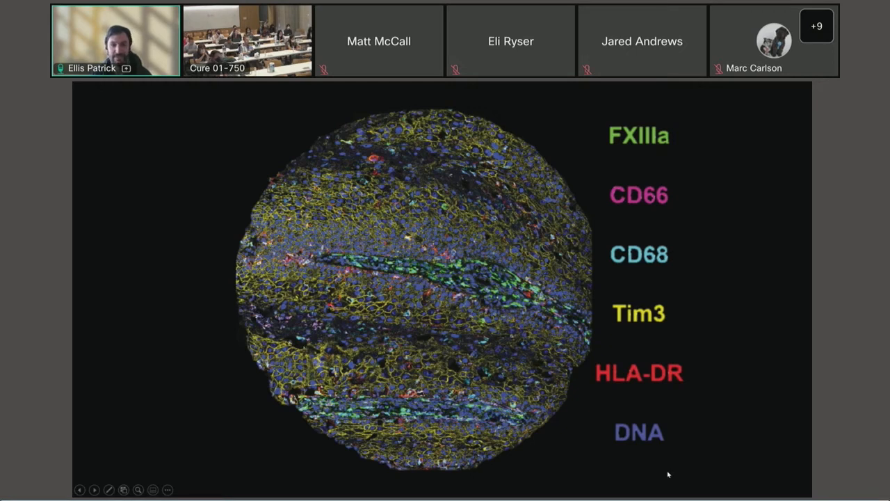
mouse_move(658, 359)
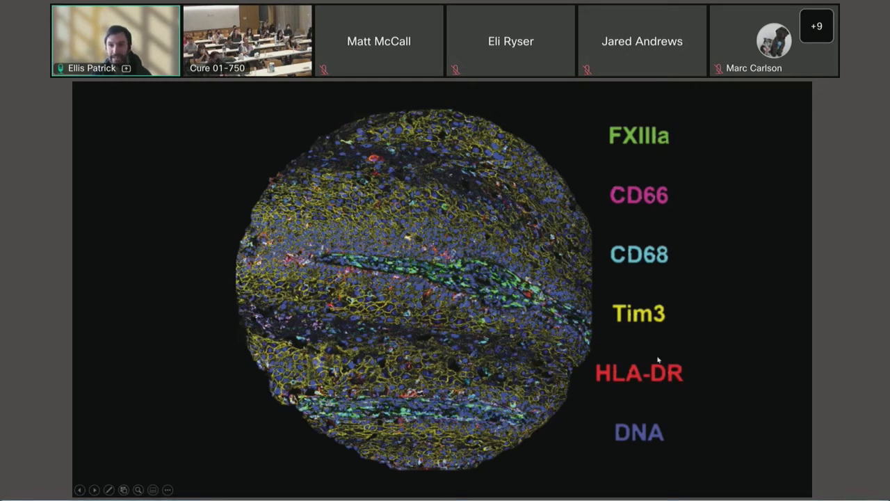
mouse_move(643, 356)
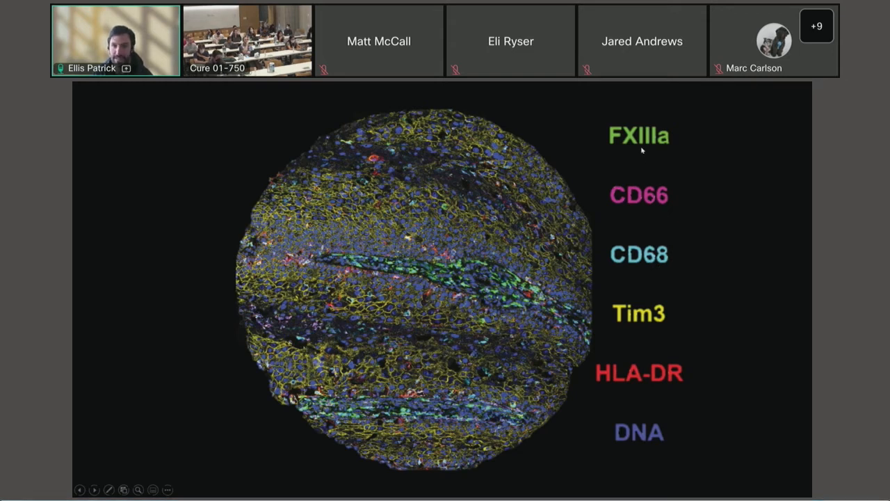
mouse_move(608, 228)
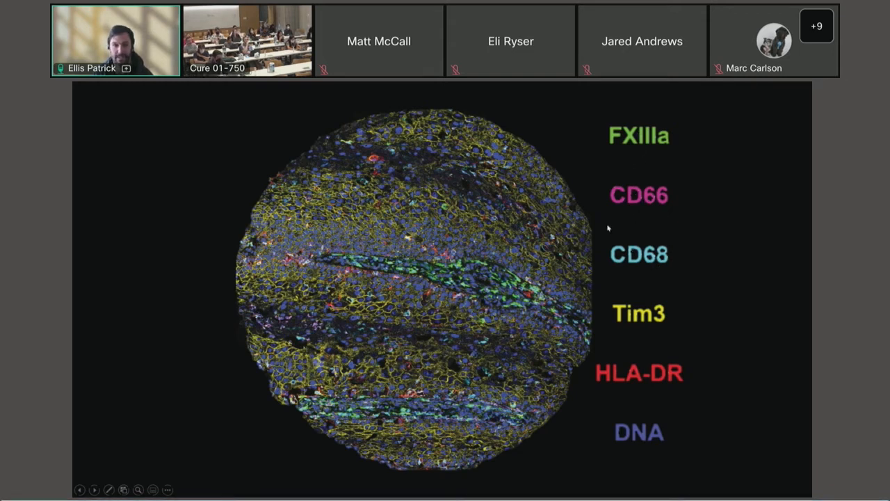
mouse_move(250, 153)
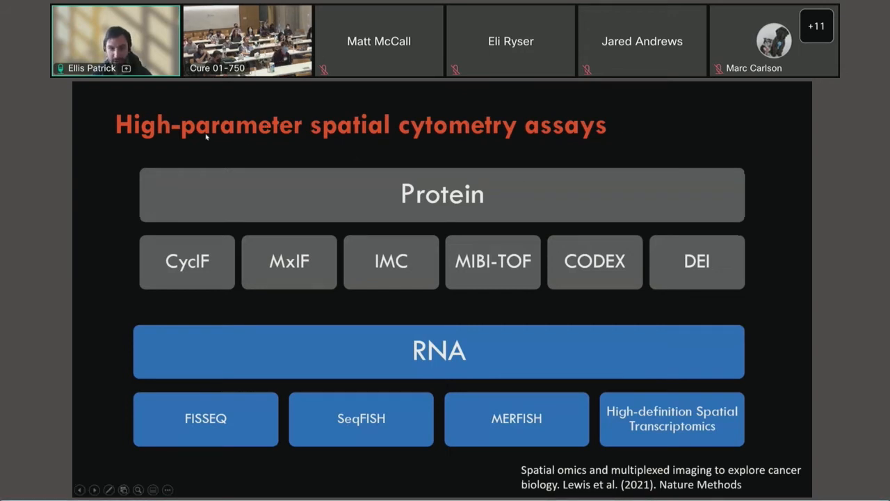
mouse_move(128, 142)
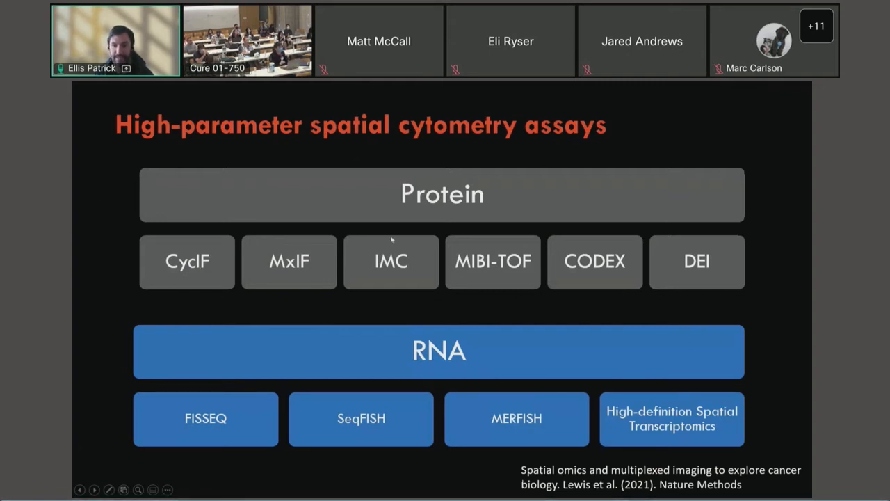
mouse_move(601, 292)
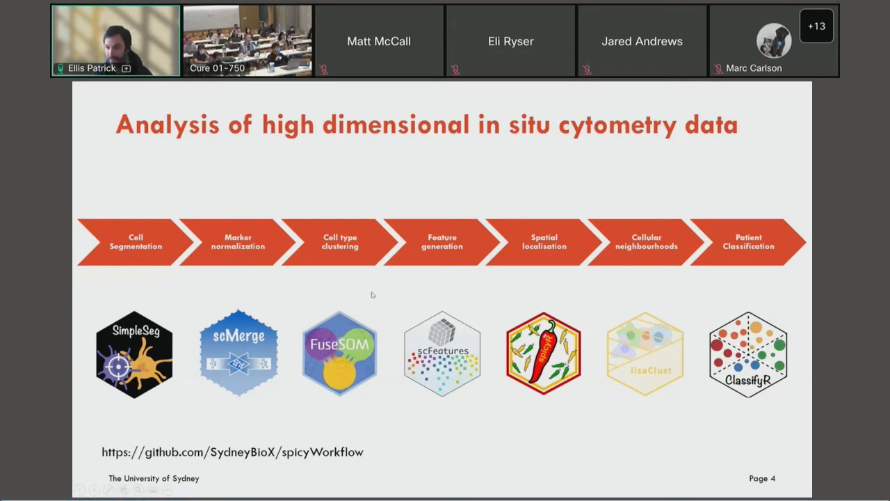
mouse_move(359, 299)
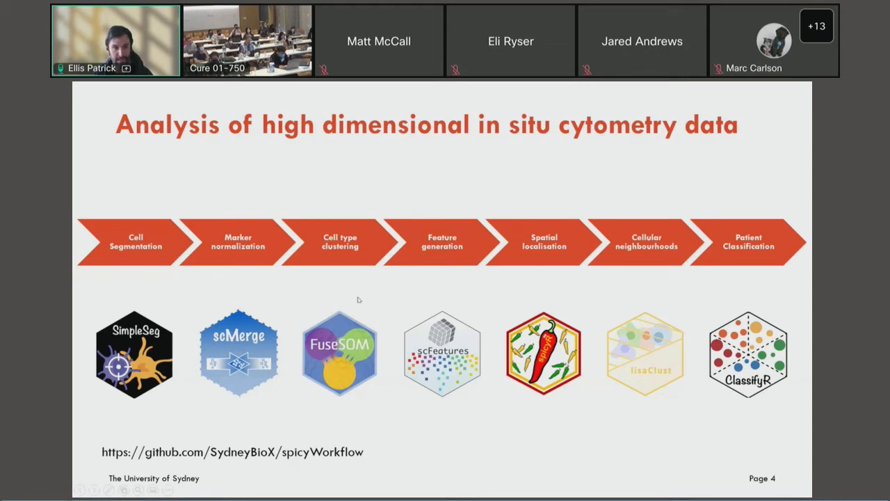
mouse_move(197, 267)
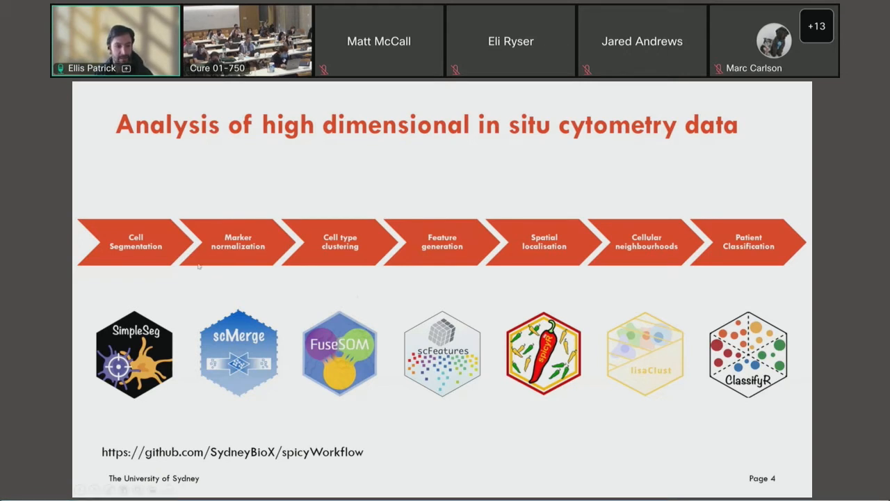
mouse_move(401, 225)
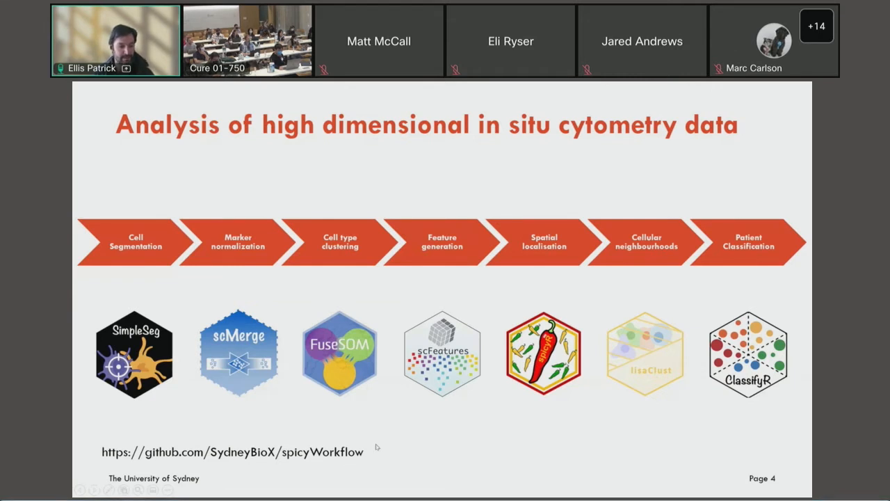
mouse_move(345, 428)
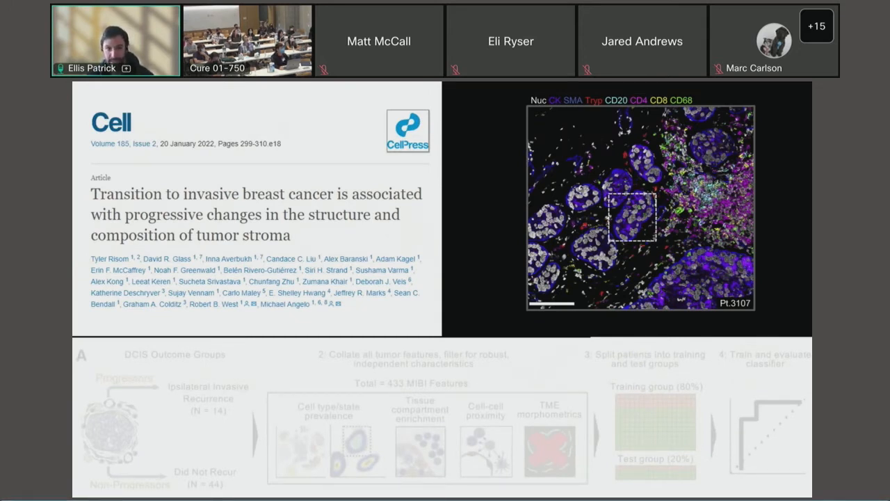
mouse_move(214, 437)
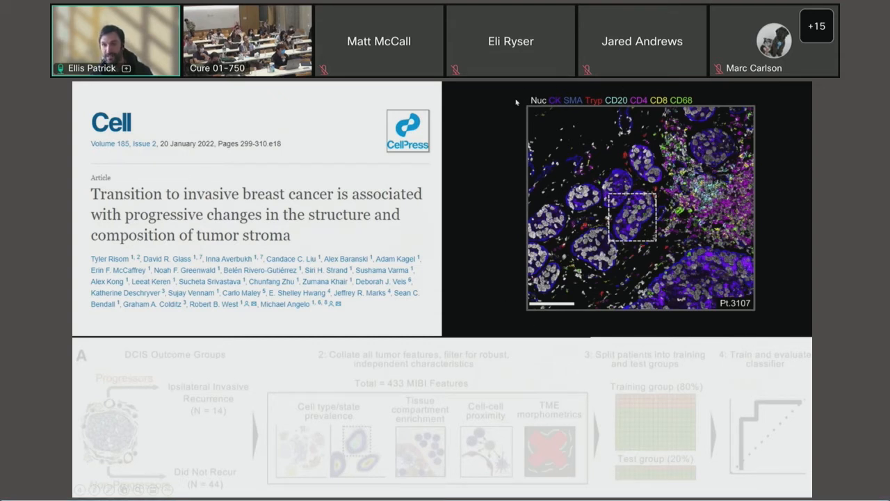
mouse_move(675, 331)
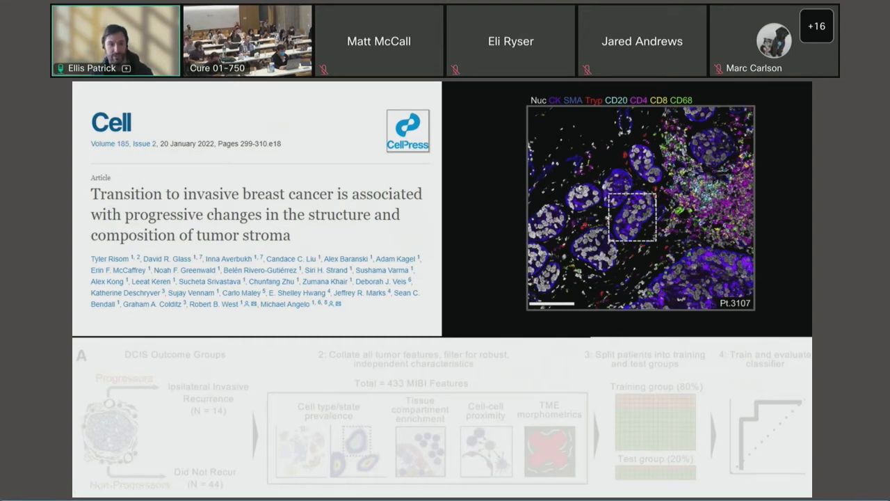
mouse_move(640, 192)
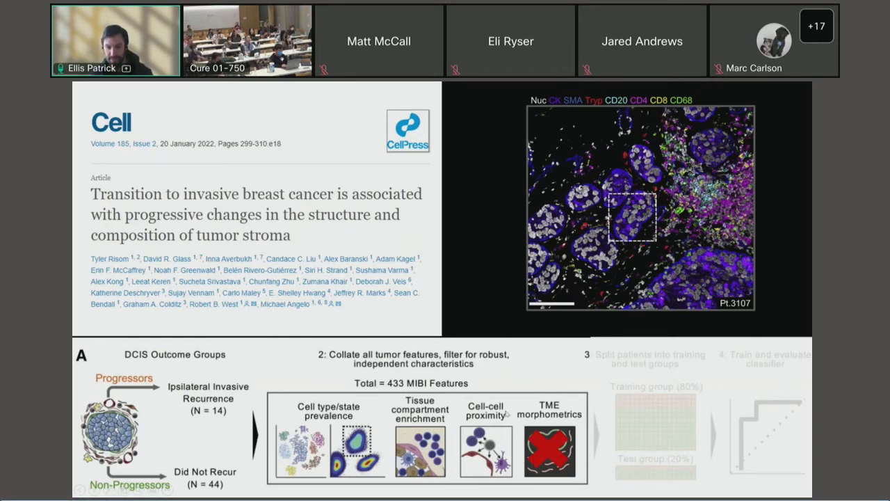
mouse_move(507, 414)
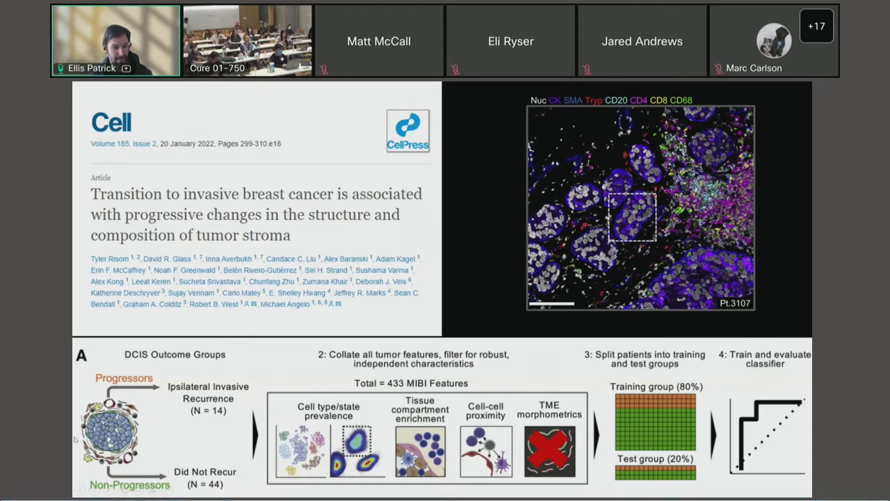
mouse_move(452, 339)
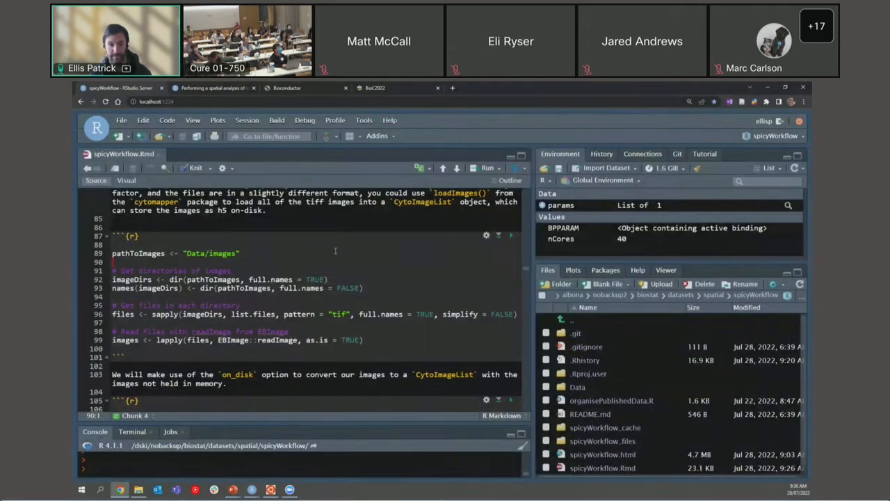
mouse_move(342, 264)
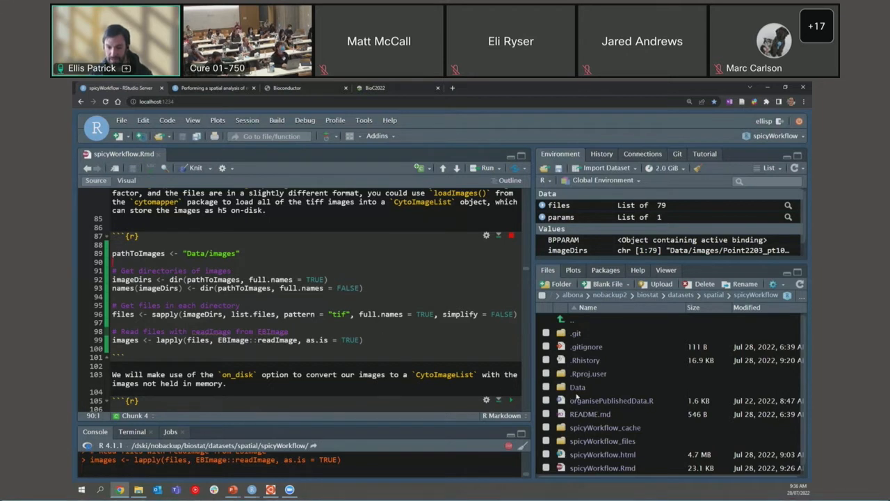
mouse_move(578, 386)
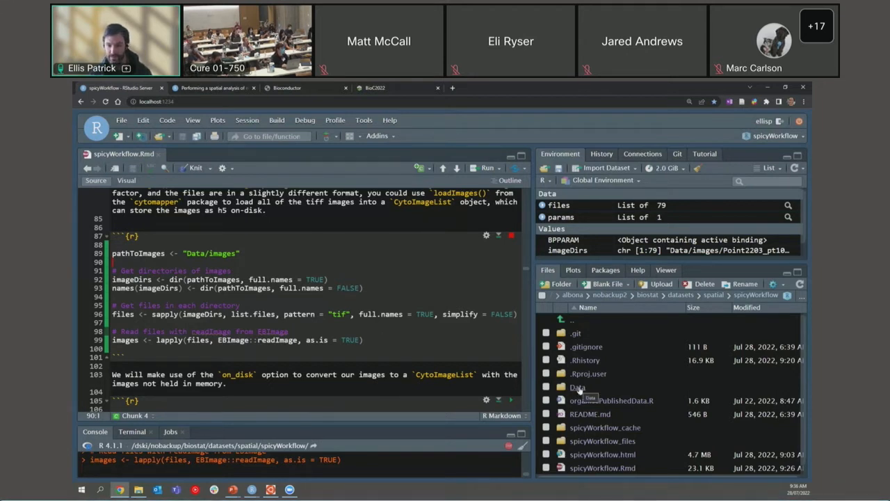
Browse into Data > images in the Files pane to see the per-sample tif folders
double_click(578, 387)
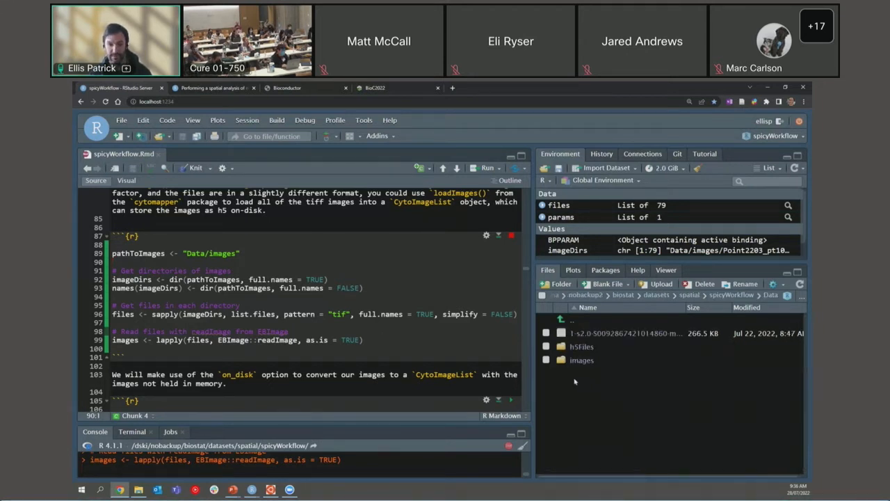
mouse_move(582, 361)
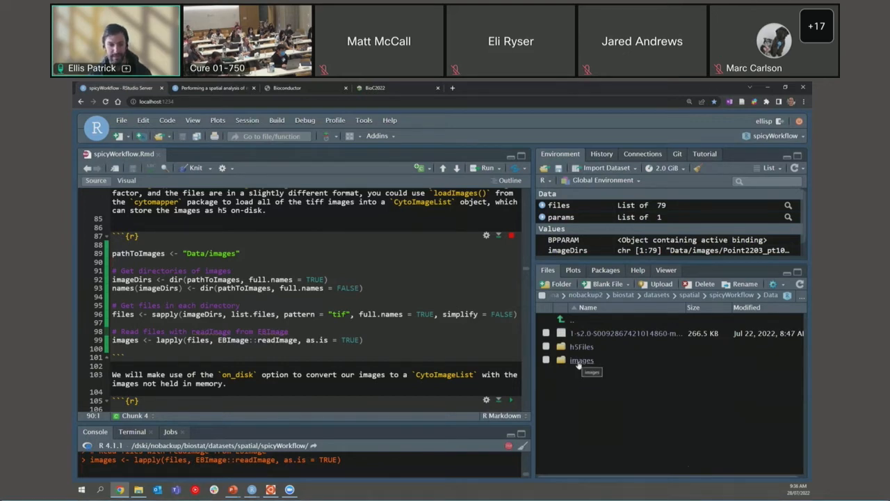
double_click(582, 360)
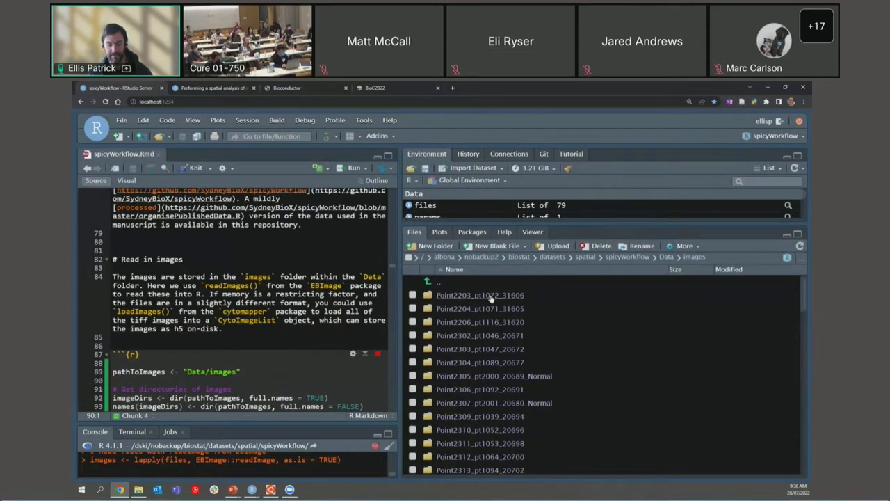
mouse_move(490, 299)
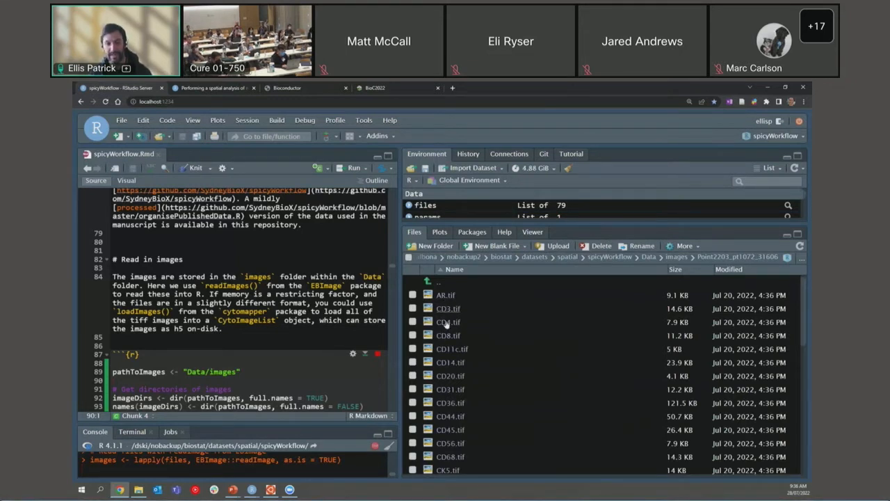
mouse_move(468, 396)
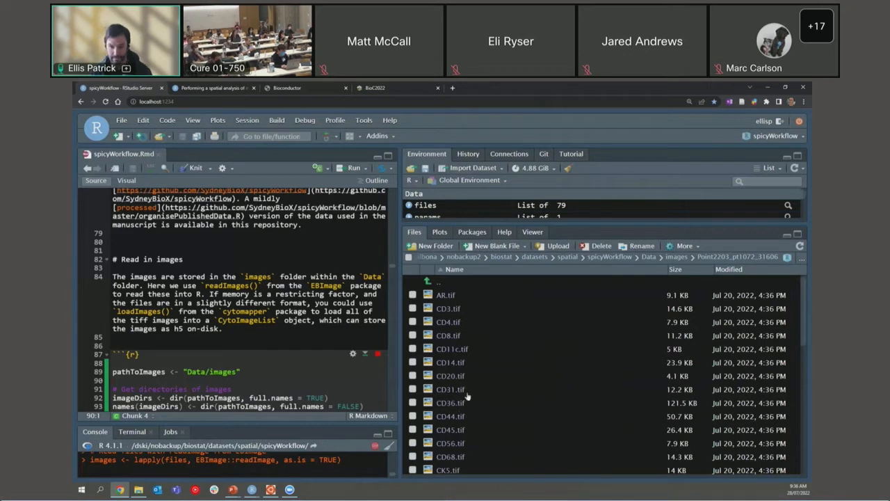
mouse_move(685, 282)
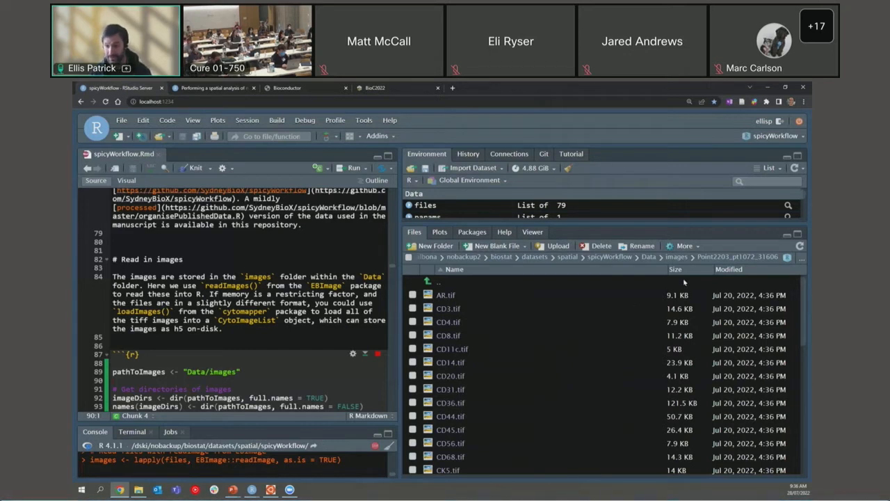
mouse_move(684, 284)
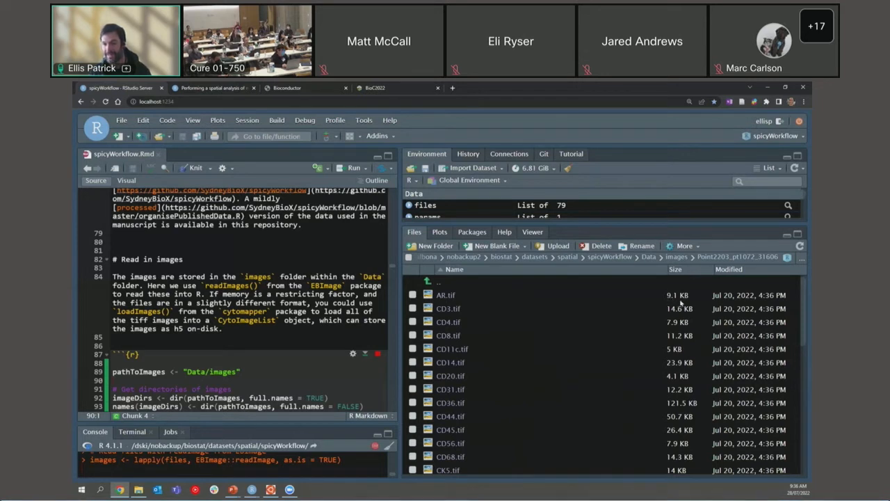
mouse_move(466, 353)
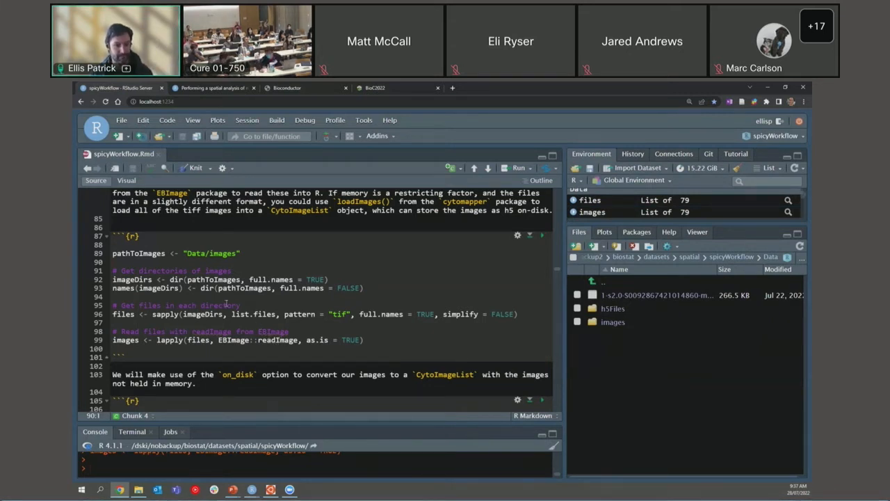
Run CytoImageList with on_disk = TRUE and h5FilesPath "Data/h5Files", then gc() showing max memory 1167.9
scroll("down", 3)
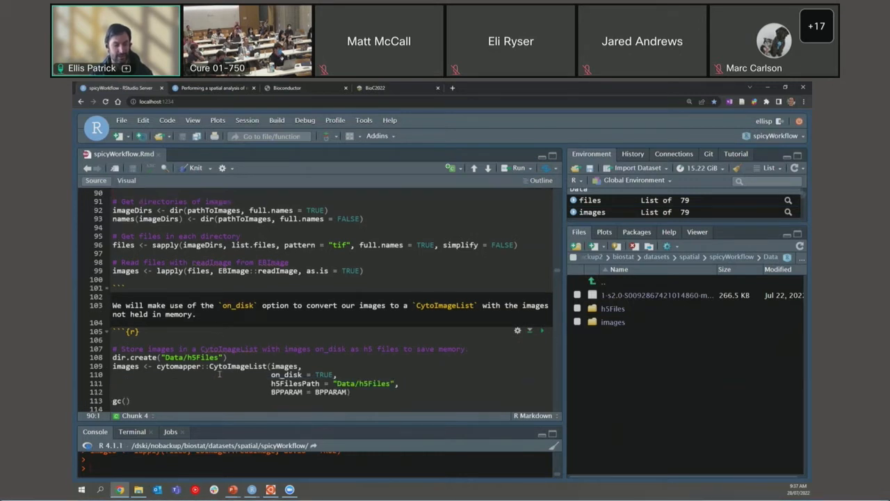
scroll("down", 3)
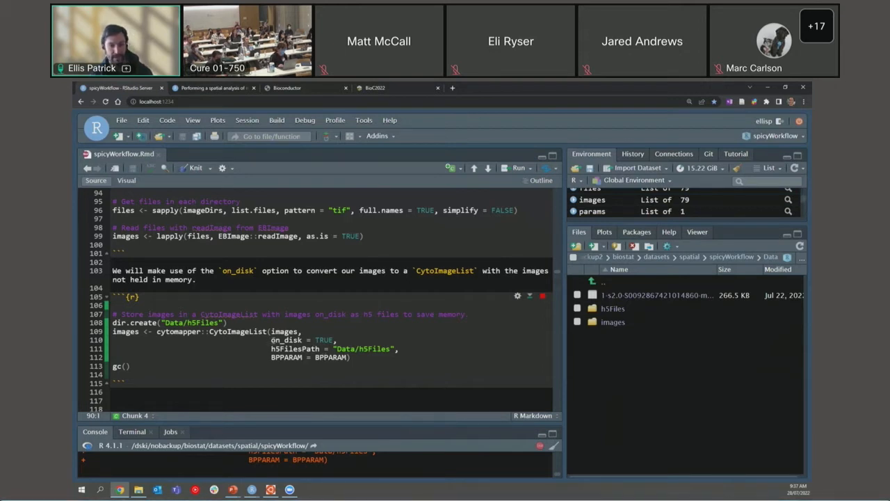
left_click_drag(270, 340, 406, 348)
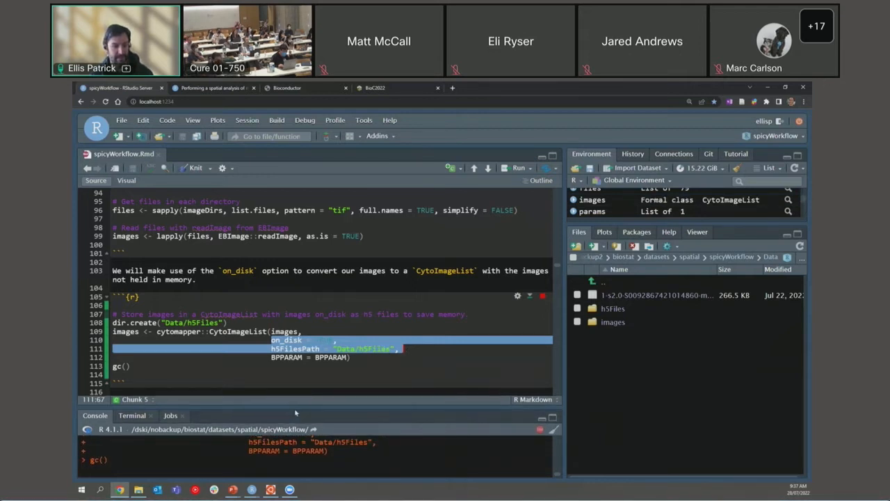
left_click(518, 225)
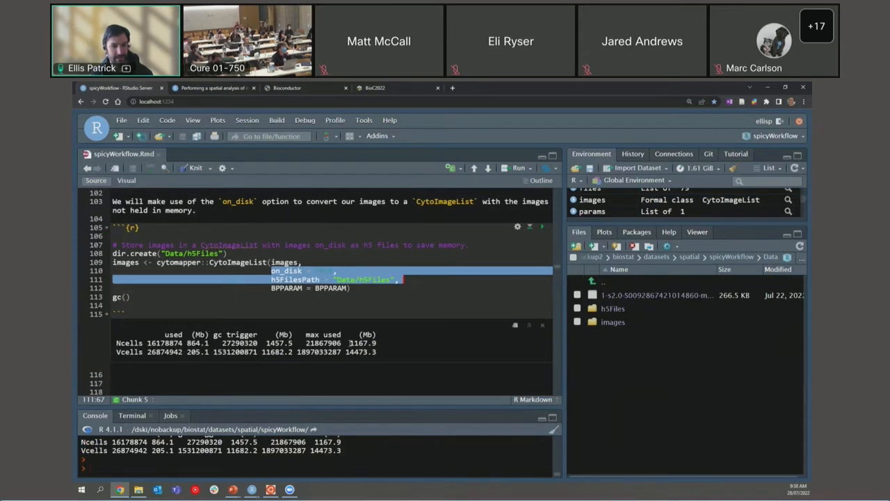
double_click(361, 342)
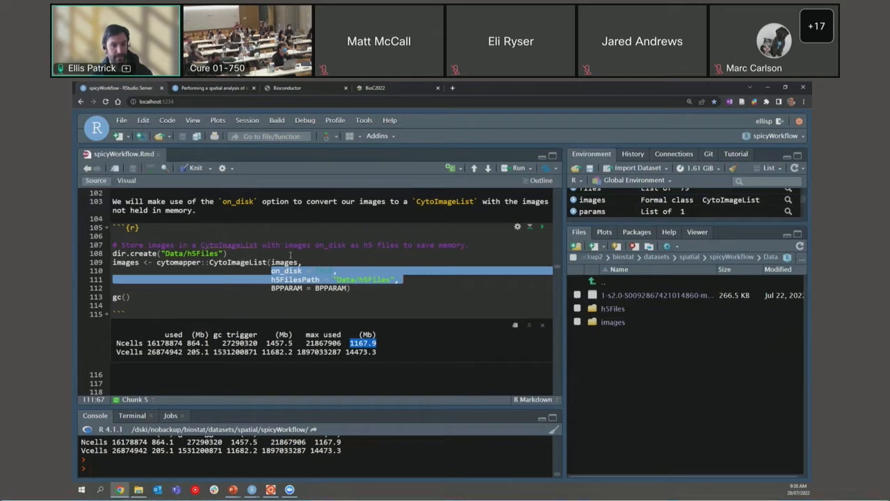
scroll("down", 3)
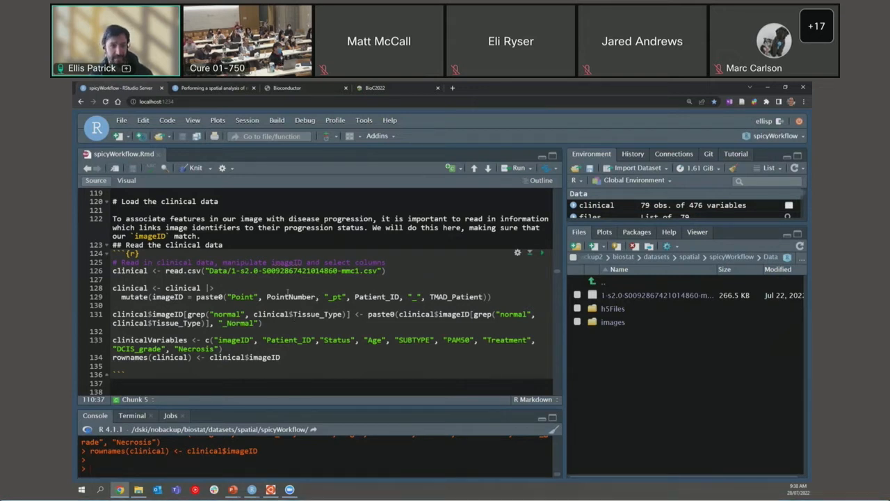
Attach the clinical variables to the images' mcols and preview them with head(mcols(images))
scroll("down", 3)
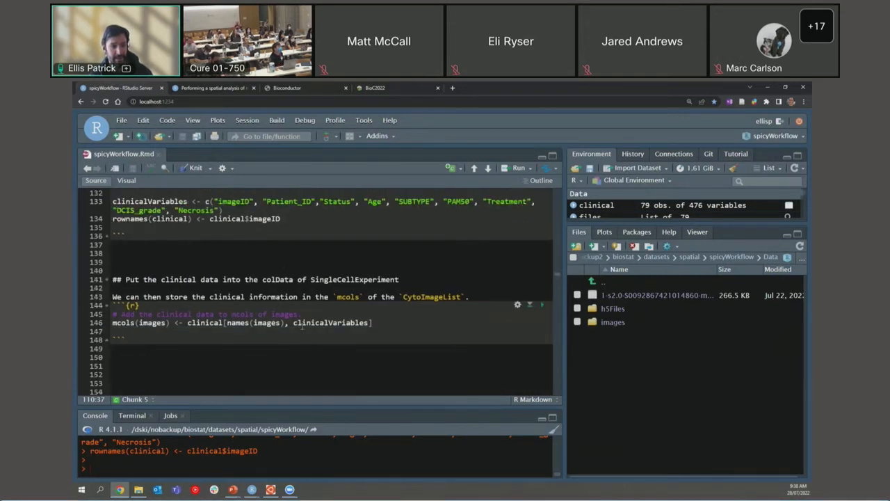
left_click_drag(187, 323, 371, 323)
type("head(mcols())")
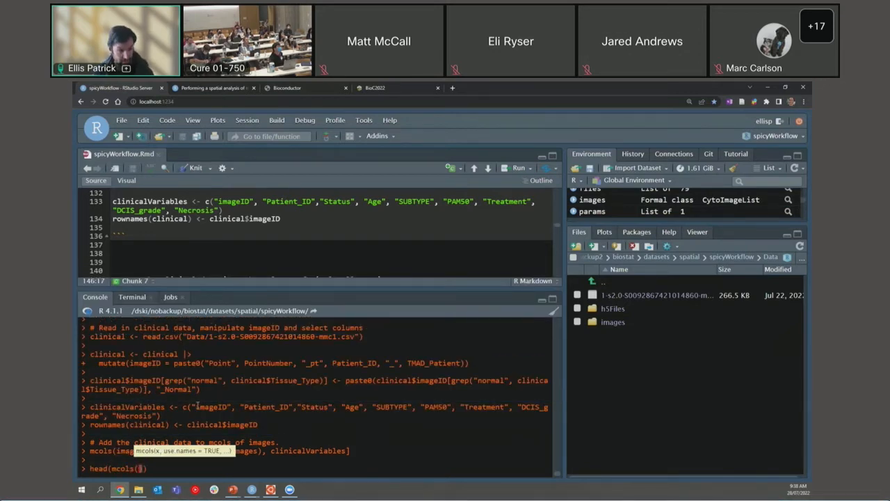
type("images")
key("Return")
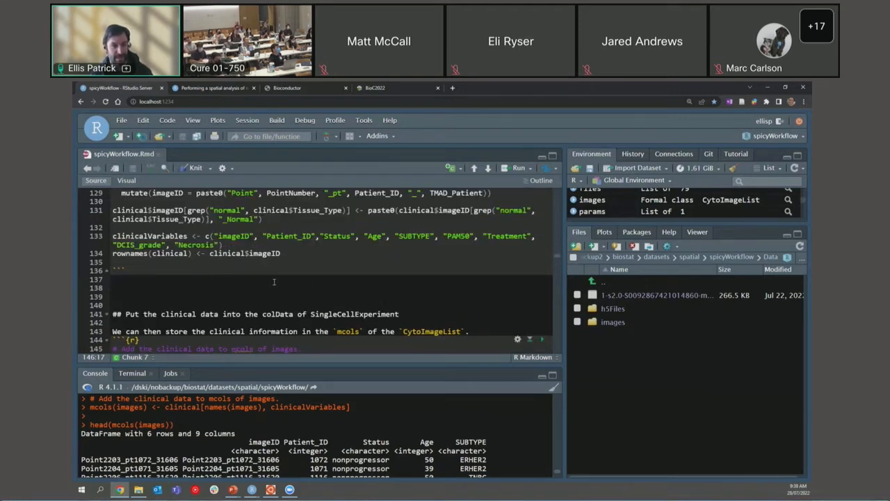
scroll("down", 3)
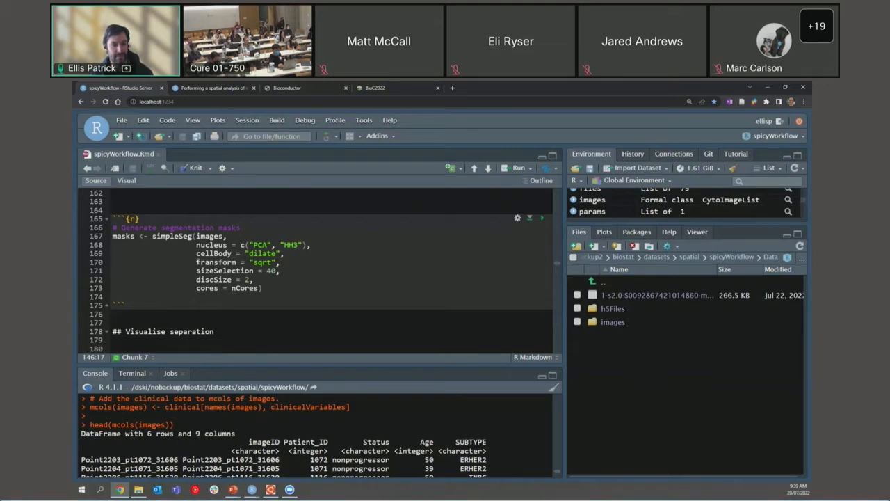
Bring the simpleSeg masks chunk into view before switching to the window overview
left_click(517, 218)
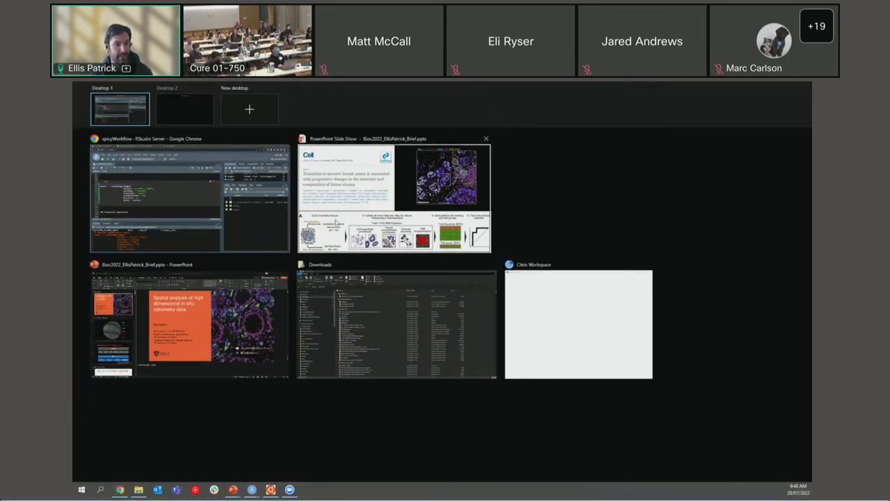
Resume the slide show and advance through the EBImage/SimpleSeg slides to the marker quantification slide
left_click(392, 198)
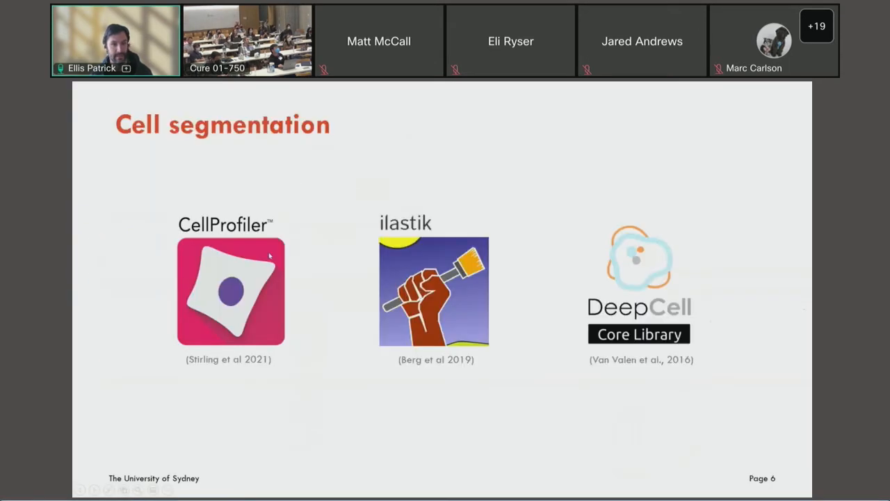
mouse_move(279, 292)
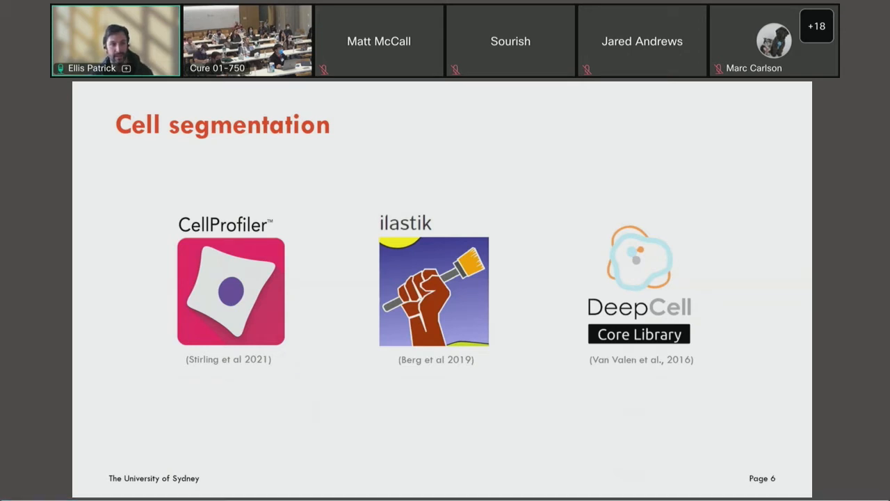
key("Right")
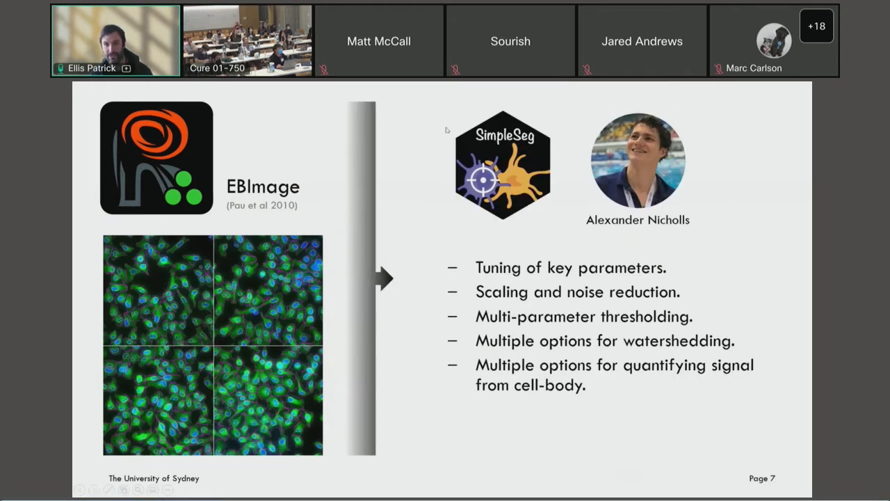
mouse_move(444, 204)
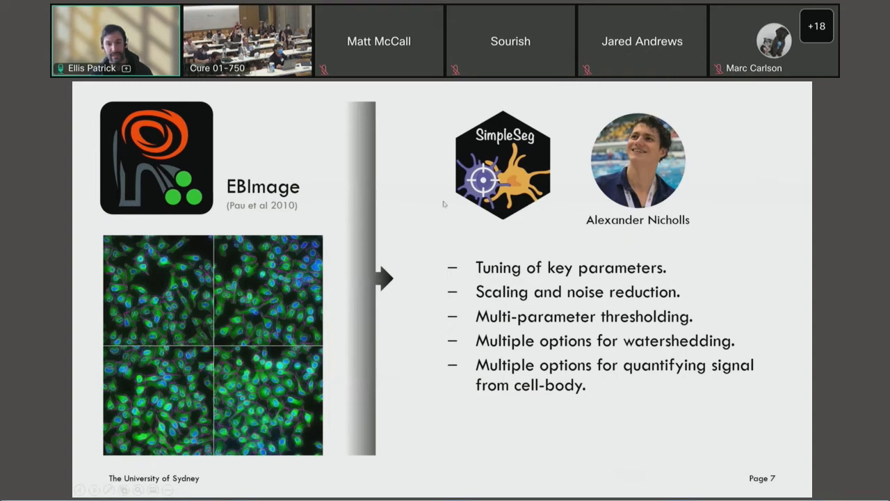
mouse_move(448, 211)
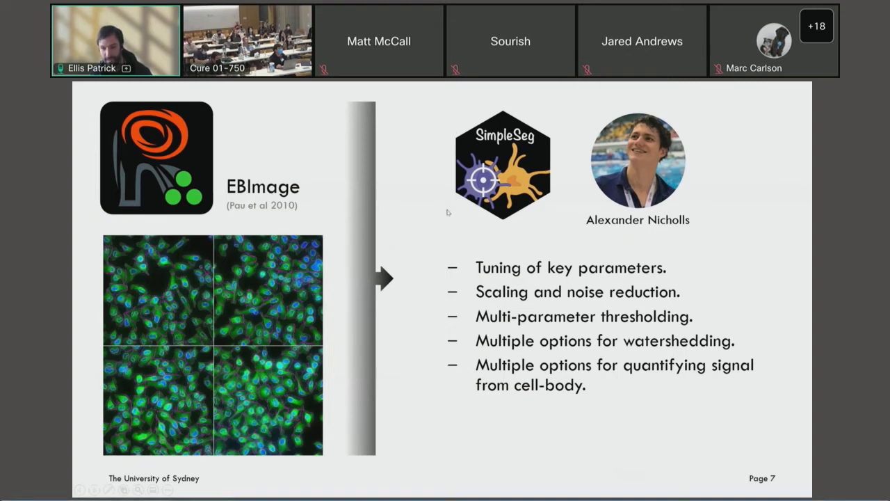
mouse_move(462, 265)
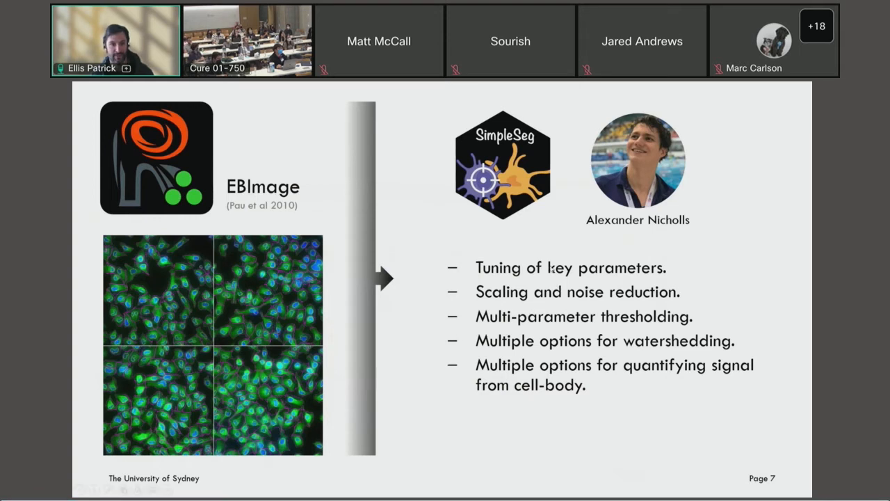
key("Right")
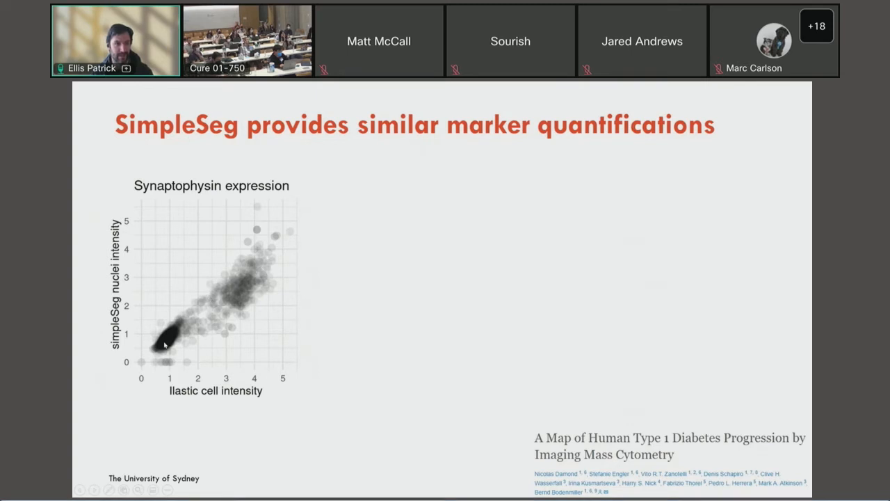
mouse_move(89, 356)
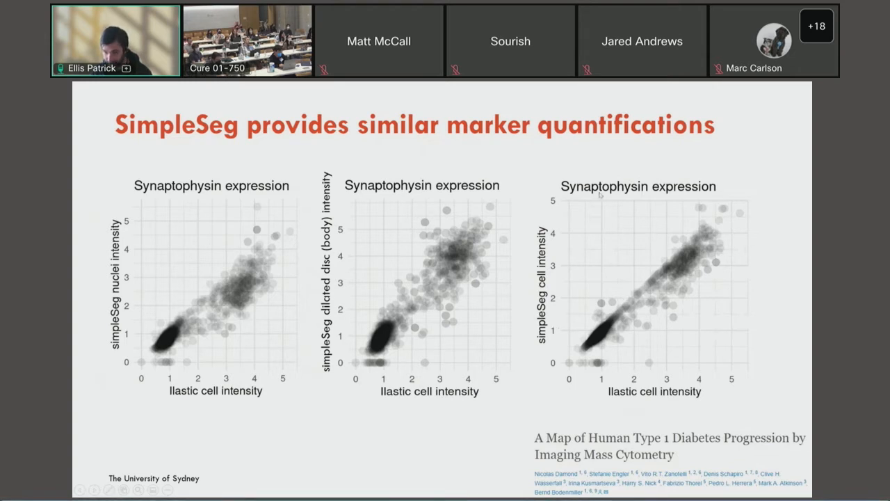
mouse_move(629, 320)
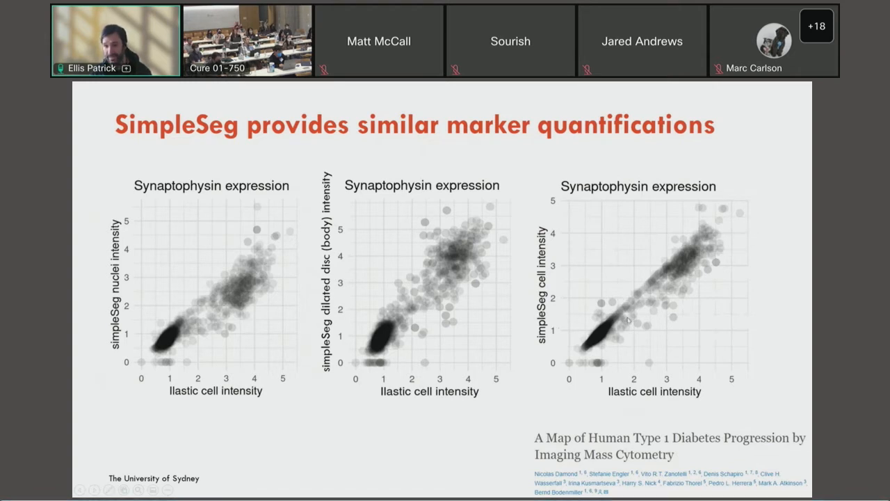
mouse_move(640, 301)
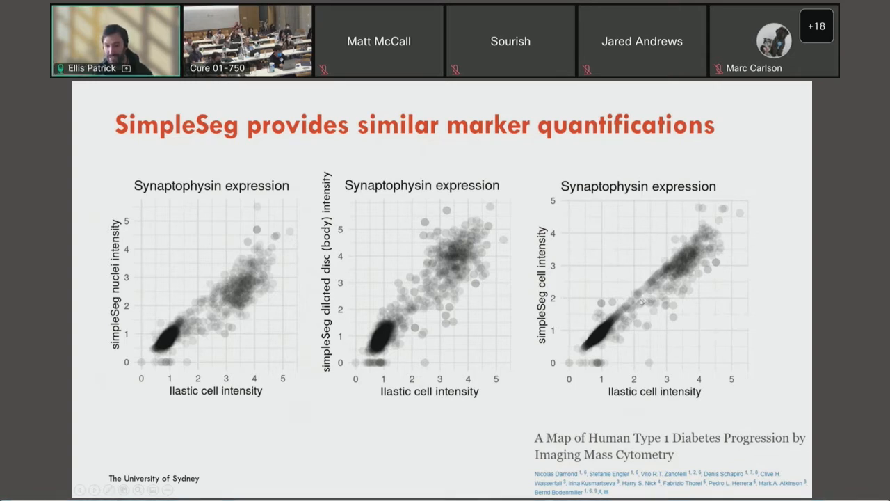
mouse_move(631, 327)
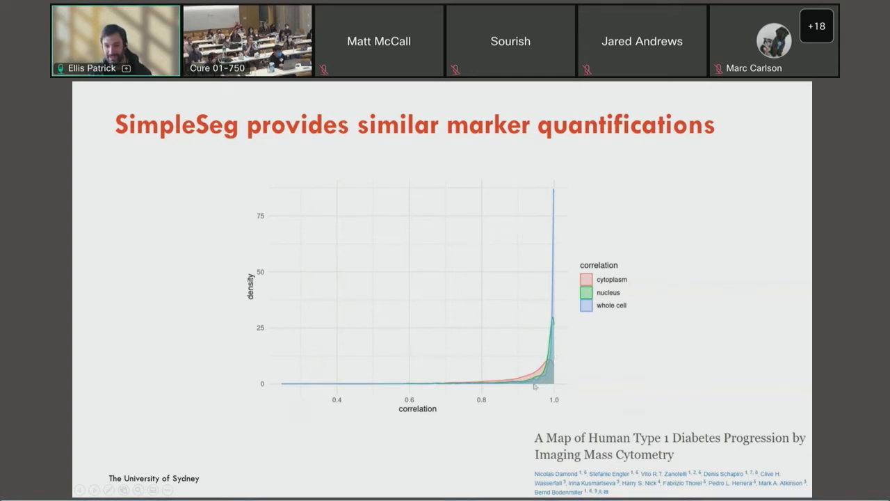
mouse_move(554, 328)
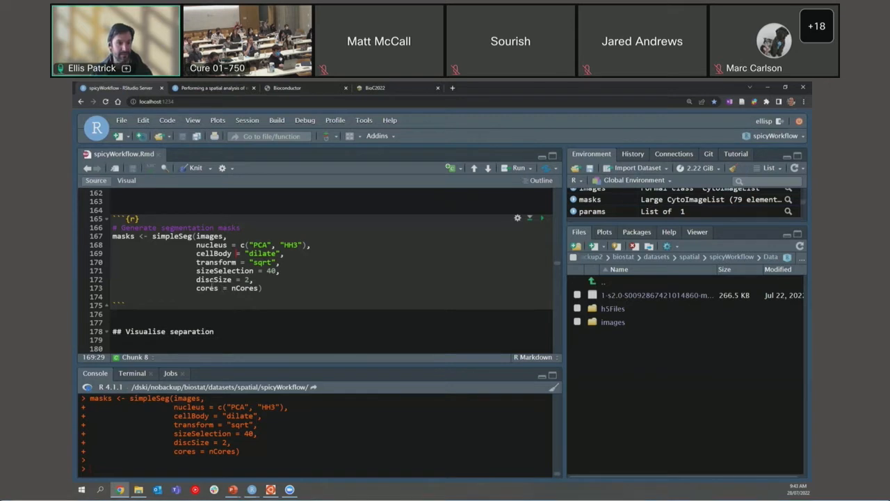
Under 'Visualise separation', run EBImage::display(colorLabels(masks[[1]])) to show the first mask
scroll("down", 3)
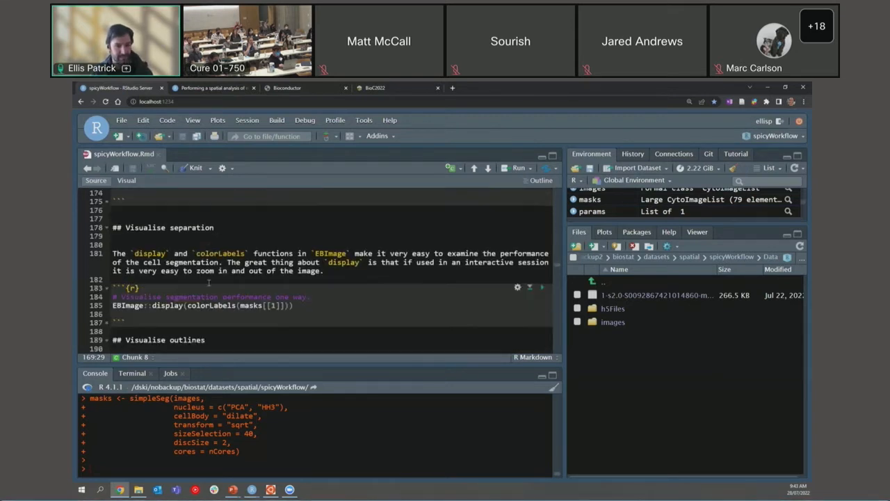
scroll("down", 3)
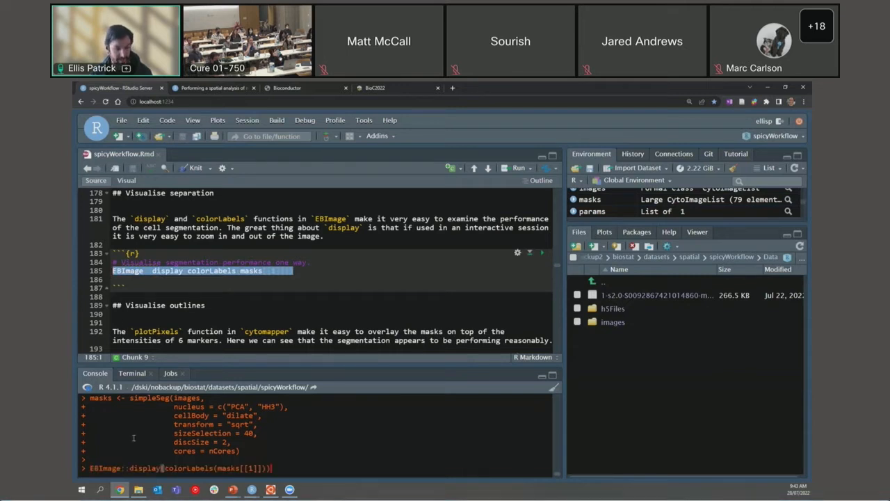
key("Return")
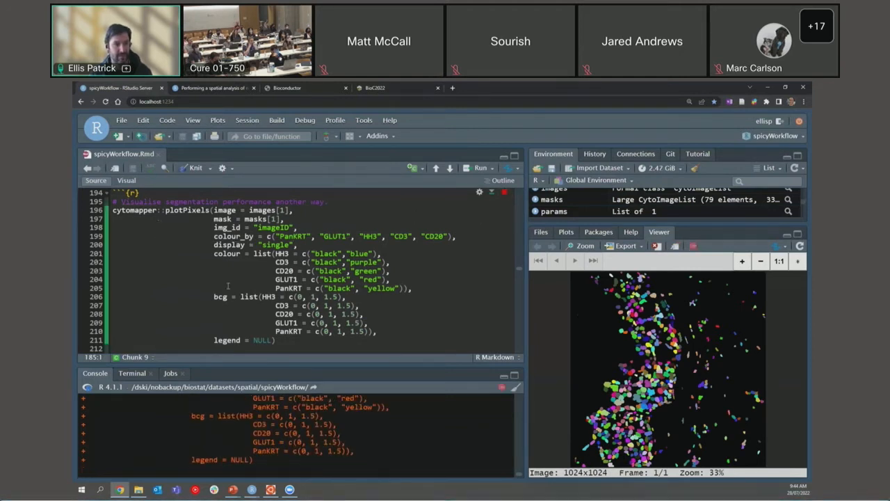
Scroll past the plotPixels overlay to the cell-feature summary section
scroll("down", 3)
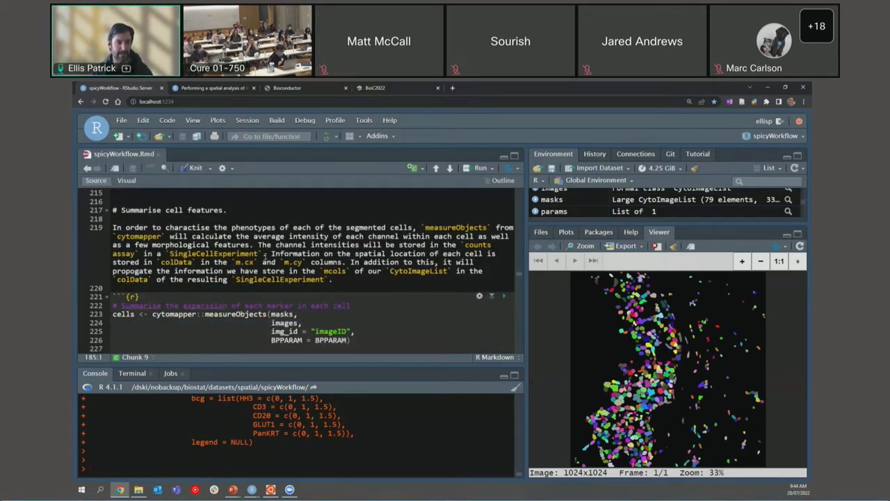
Run cytomapper::measureObjects on masks and images to create the cells object
scroll("down", 3)
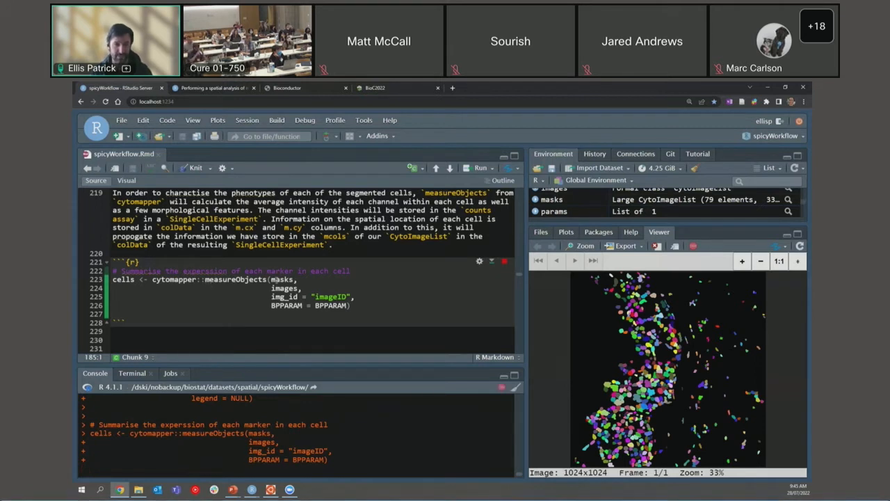
double_click(283, 279)
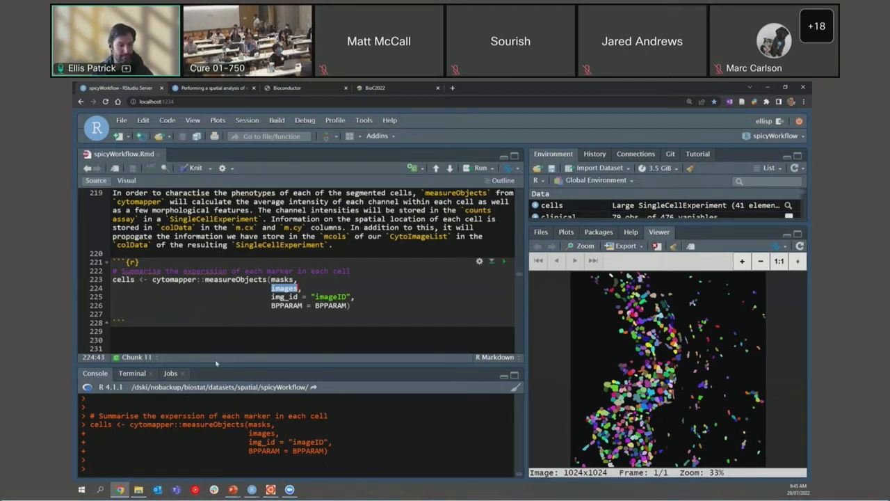
List the cells colData (62,560 rows) and draw the raw PanKRT density plot per image
scroll("down", 3)
type("colDat")
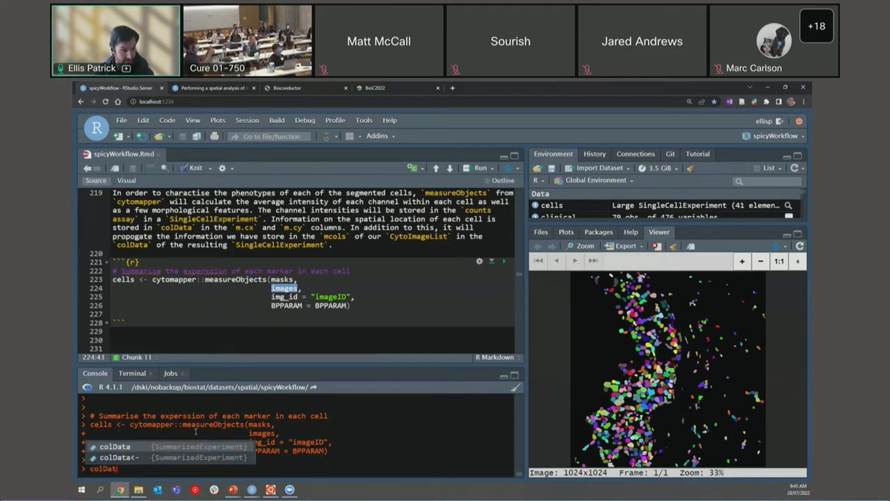
key("Return")
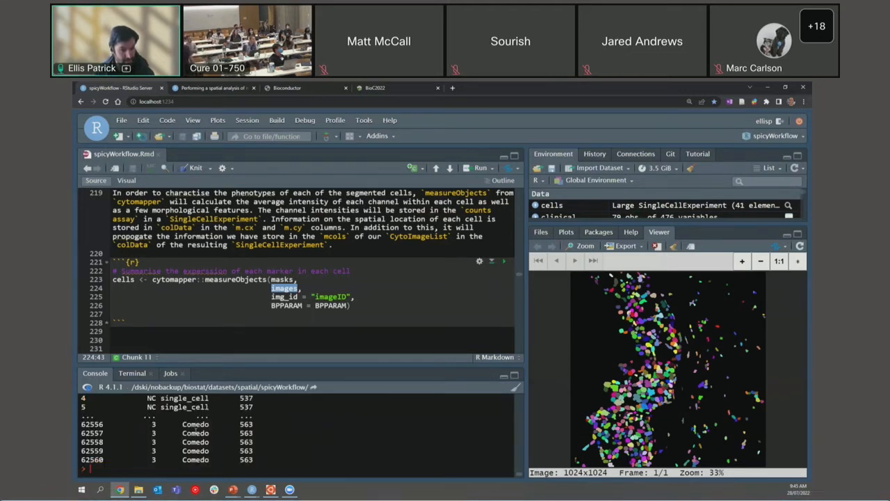
left_click(480, 167)
type("colData(cells)")
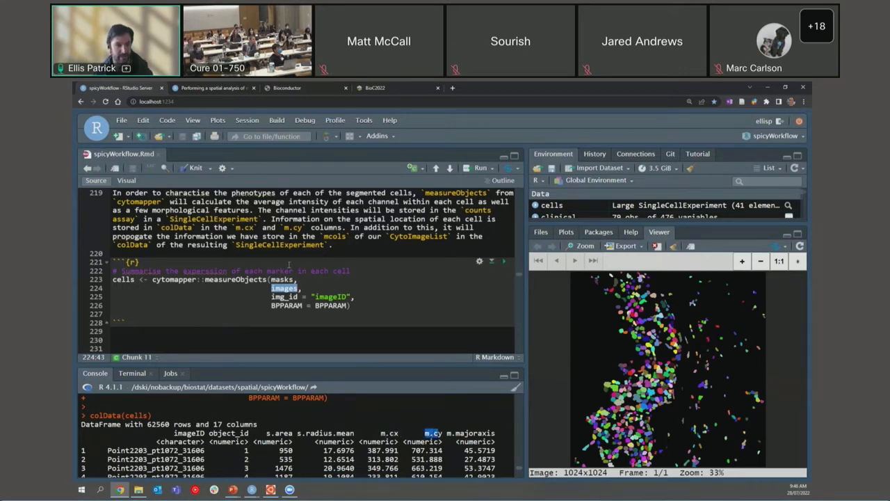
Scroll down through the plot output to the normalizeCells section
scroll("down", 3)
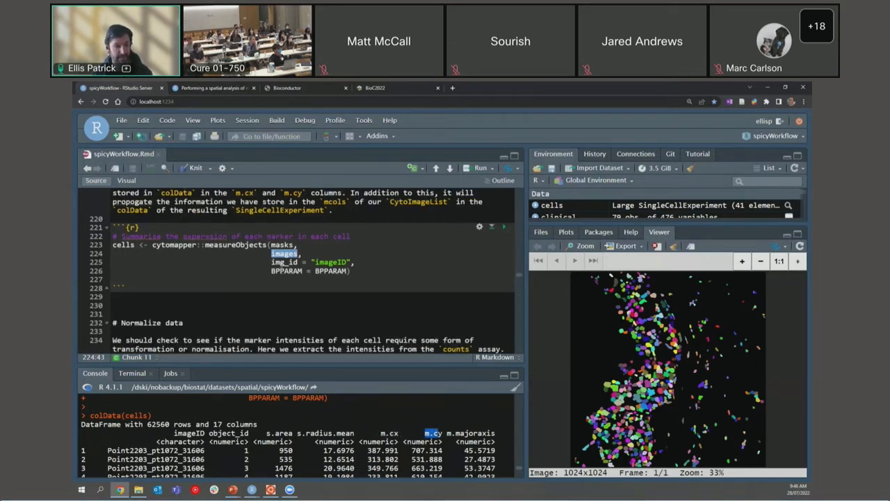
scroll("down", 3)
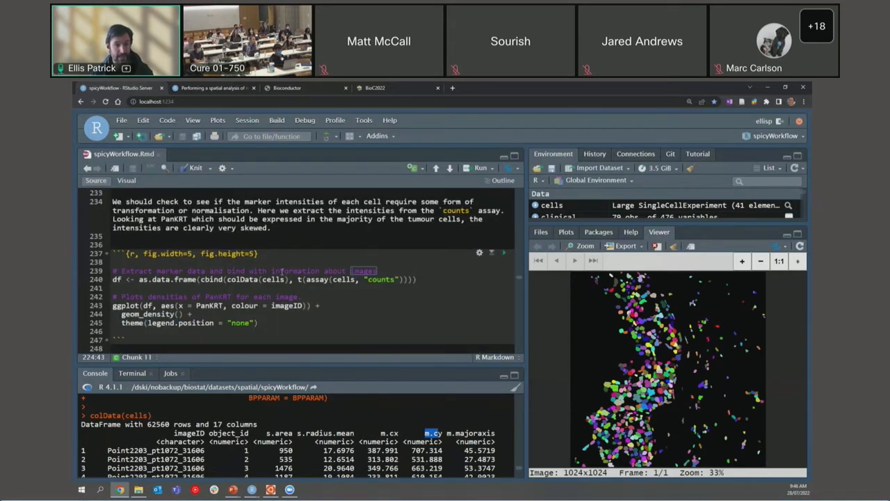
scroll("down", 3)
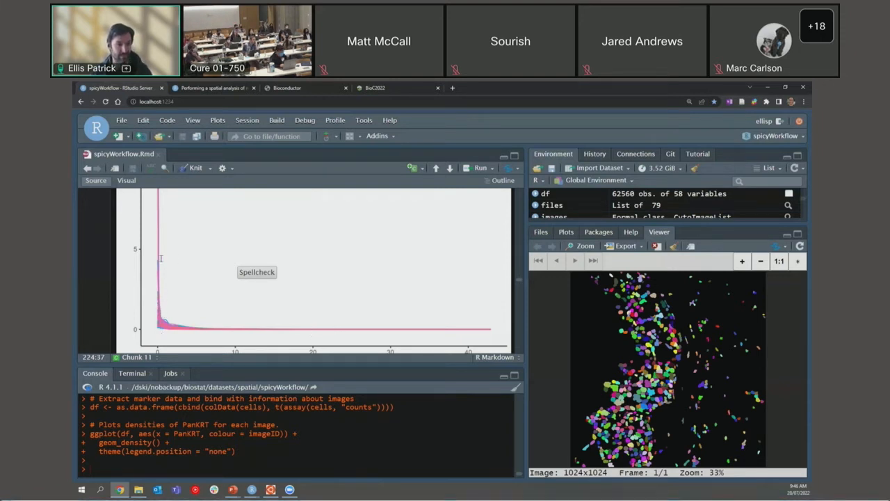
scroll("down", 3)
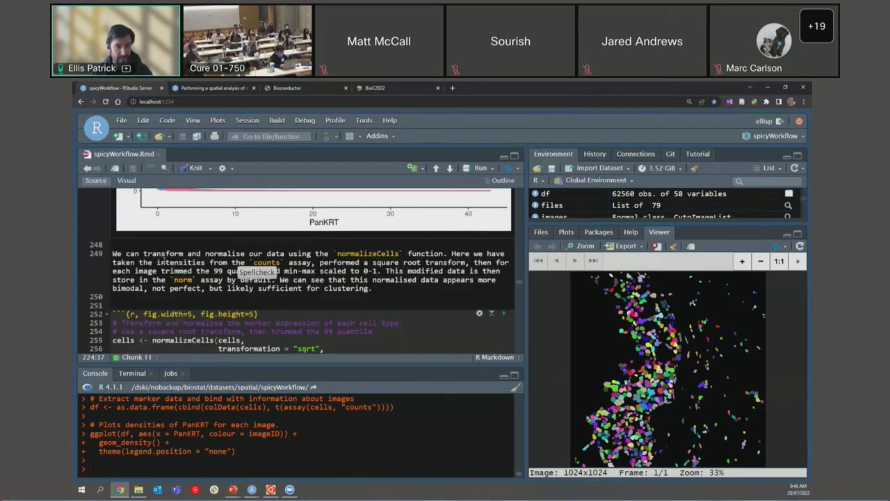
Run normalizeCells (sqrt, trimmed min-max) and plot the normalised PanKRT densities per image
scroll("down", 3)
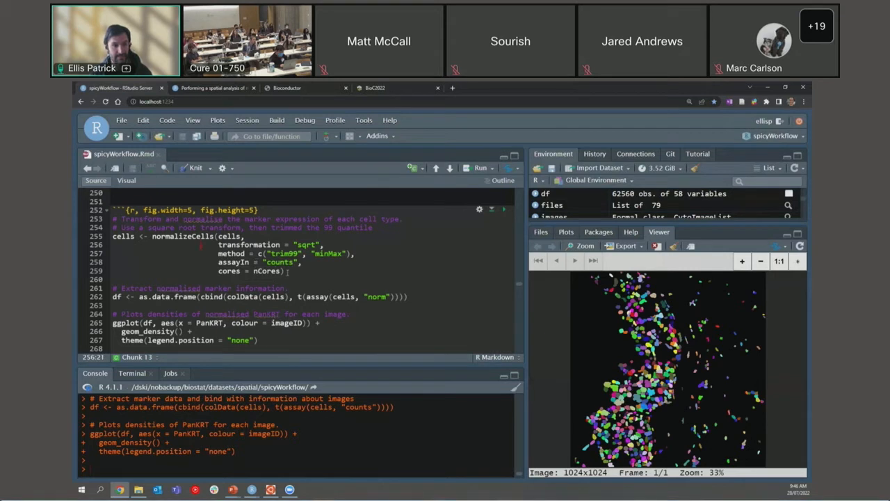
double_click(268, 245)
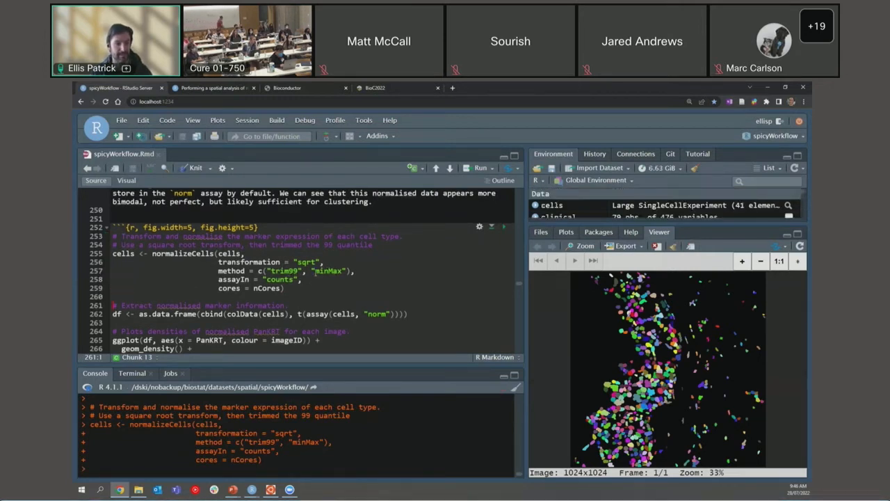
scroll("down", 3)
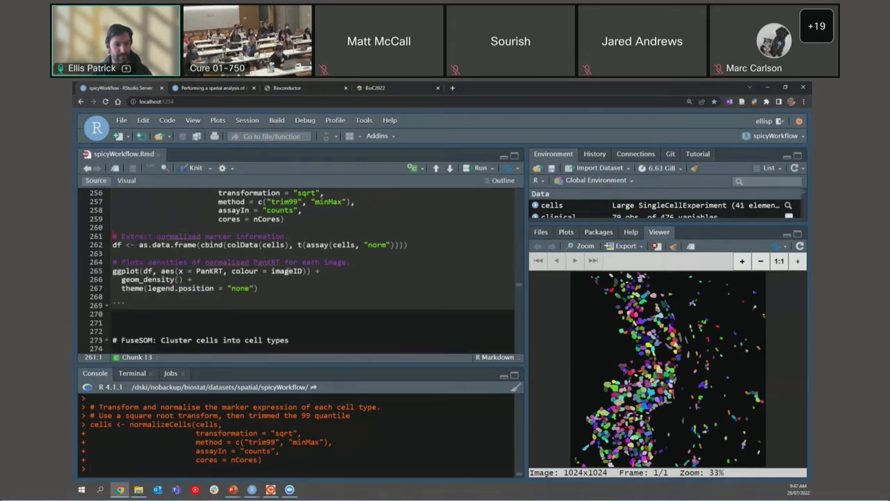
left_click_drag(113, 270, 257, 288)
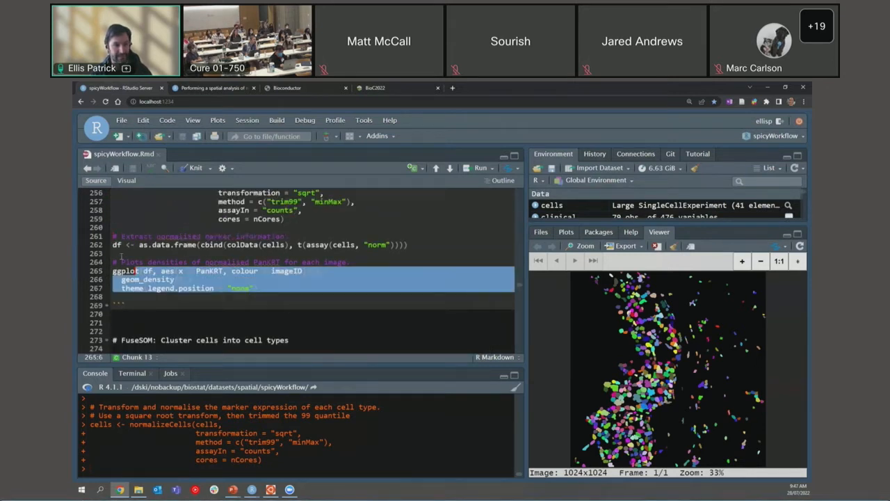
left_click(480, 167)
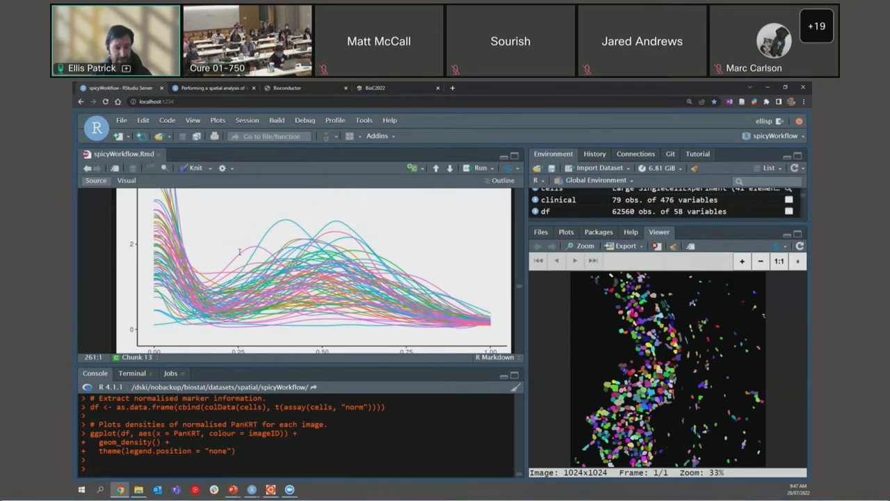
mouse_move(213, 228)
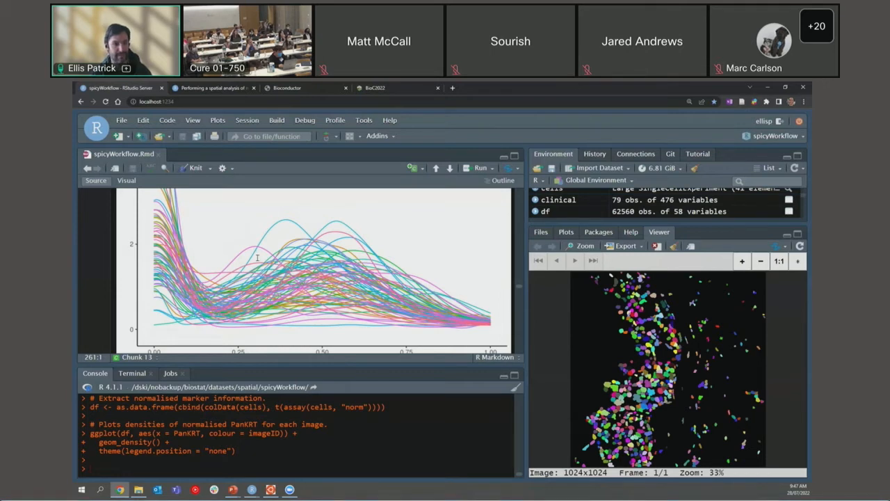
scroll("down", 3)
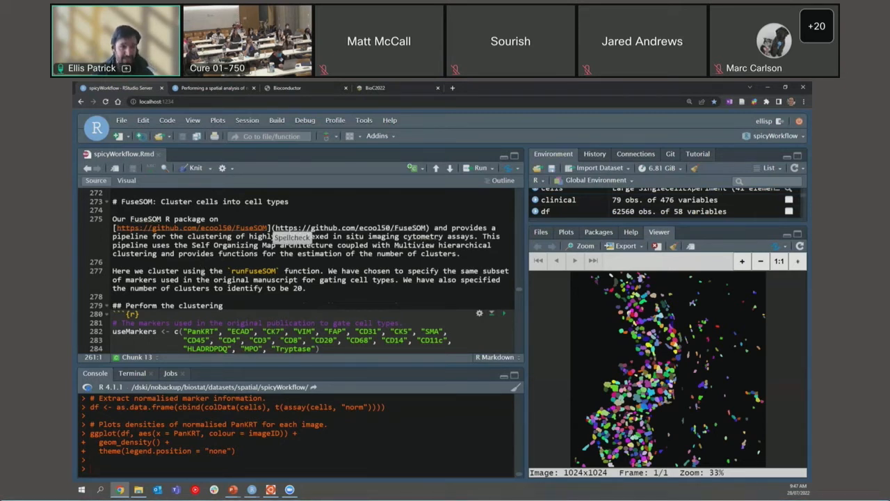
Run the runFuseSOM chunk on the useMarkers panel with numClusters = 20
scroll("down", 3)
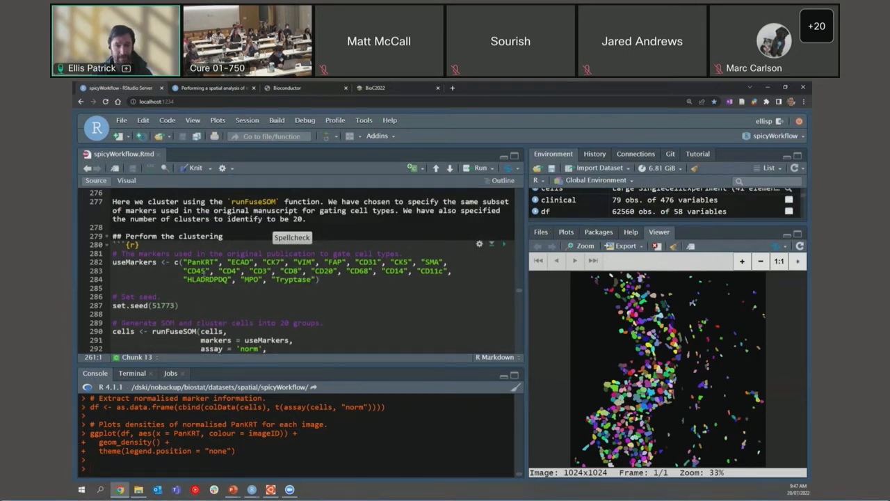
mouse_move(200, 285)
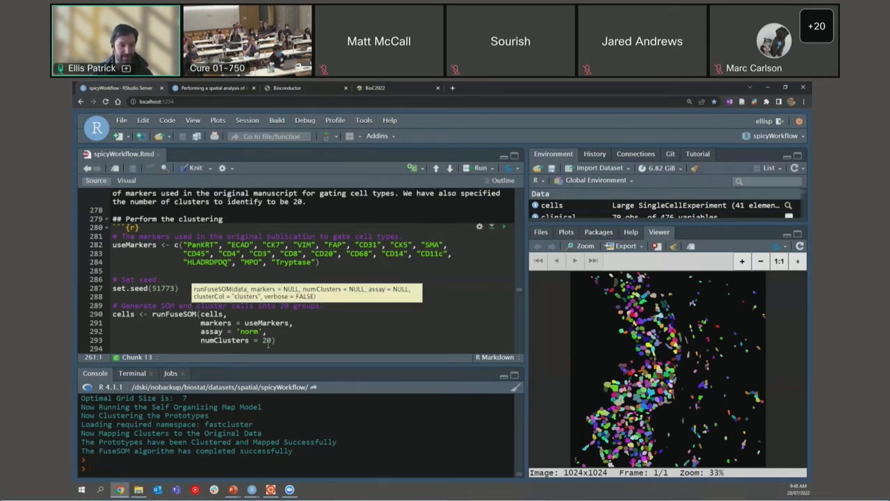
scroll("down", 3)
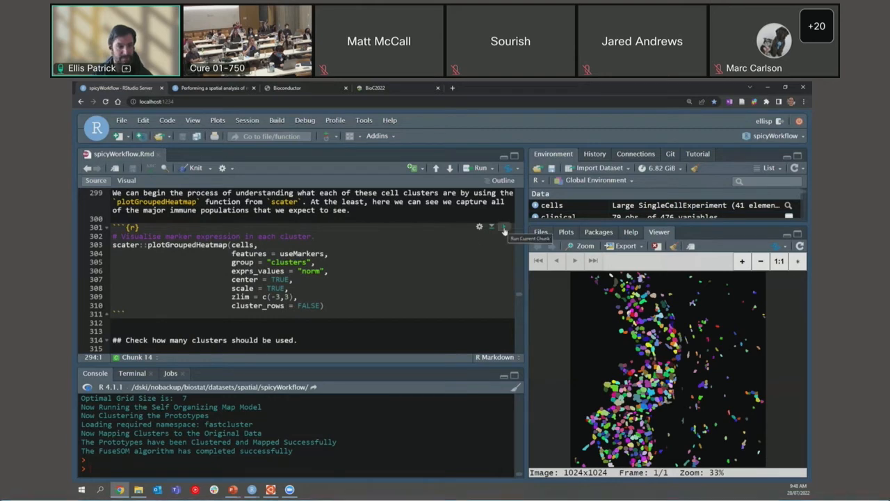
Render the scater::plotGroupedHeatmap of marker expression across the 20 FuseSOM clusters
left_click(505, 228)
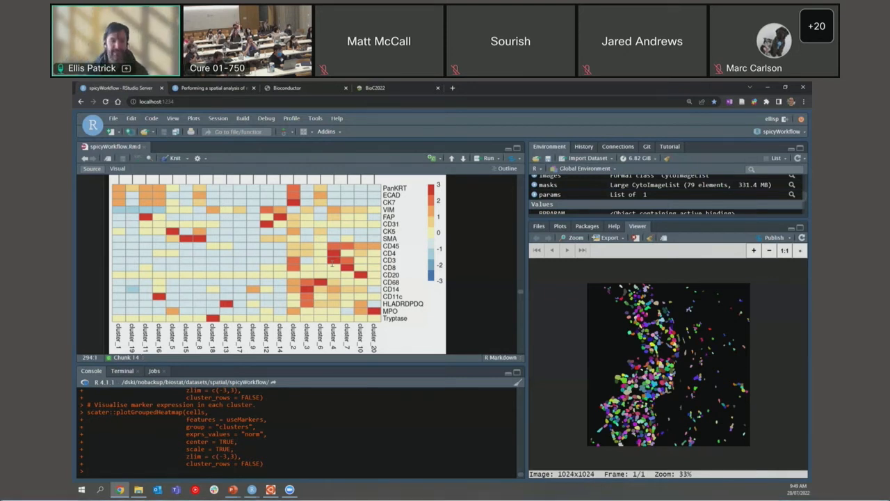
mouse_move(268, 259)
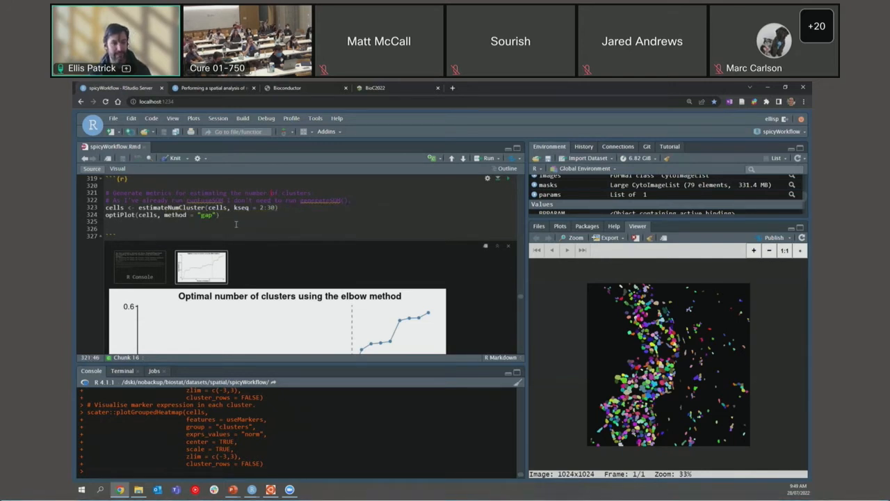
scroll("down", 3)
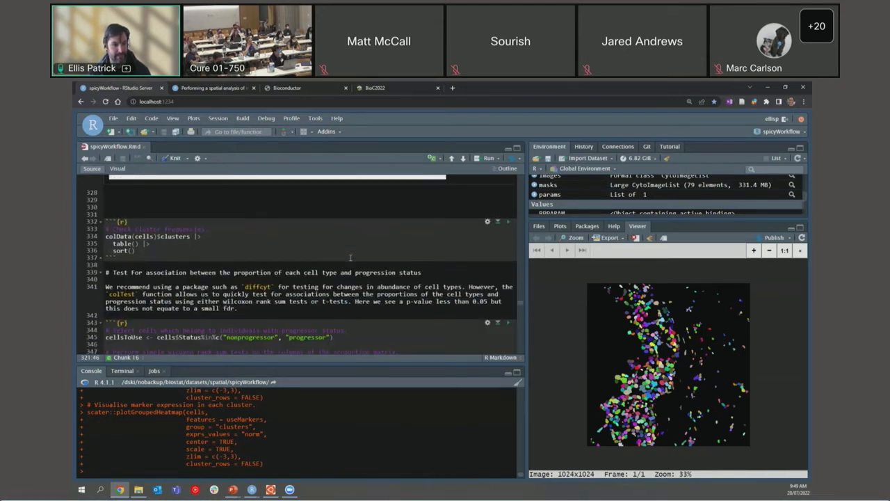
Run colTest for Wilcoxon proportion tests and boxplot cluster_2 for progressors versus nonprogressors
scroll("down", 3)
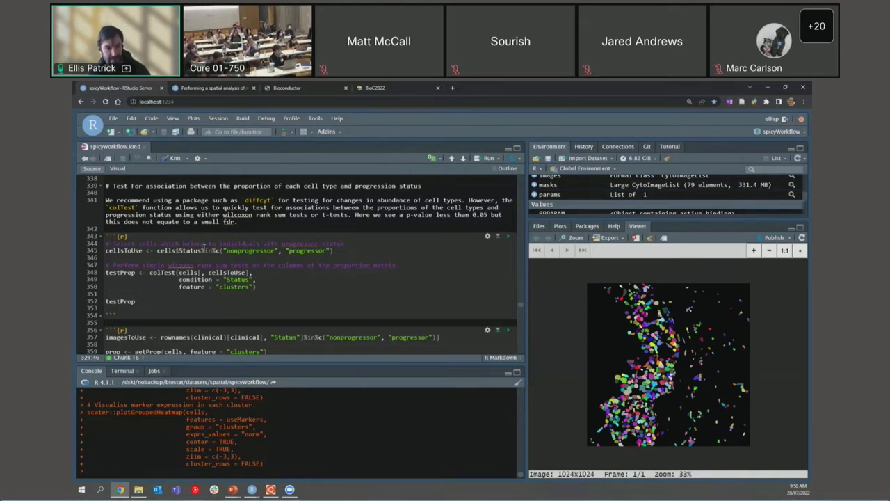
mouse_move(217, 257)
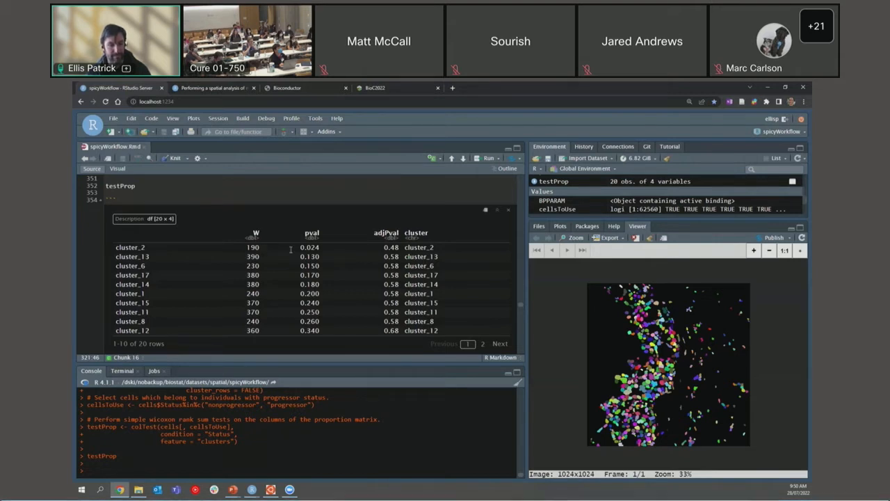
double_click(308, 248)
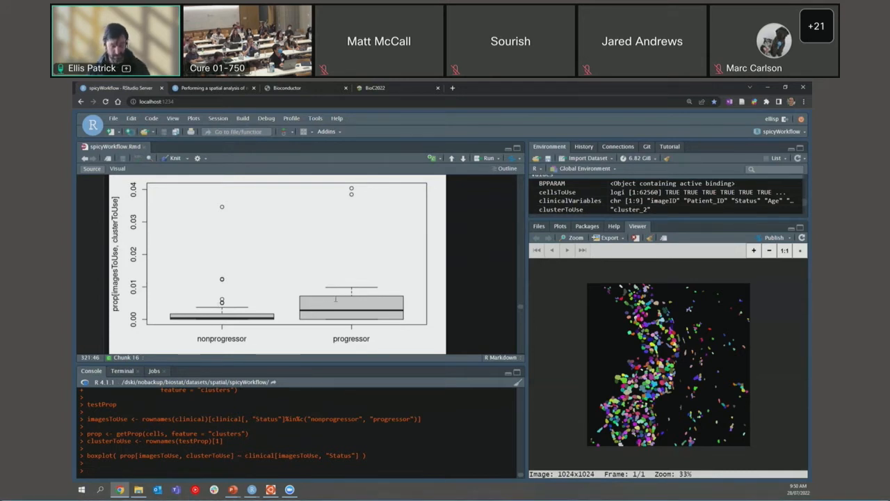
scroll("down", 3)
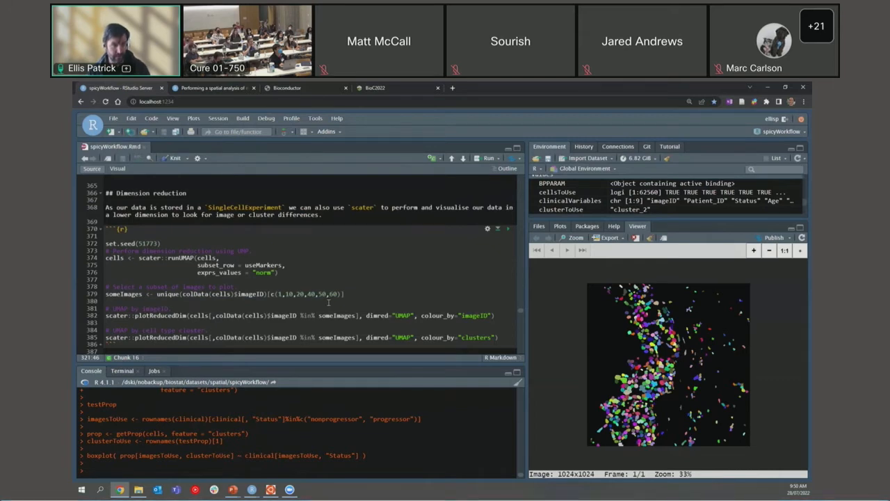
scroll("down", 3)
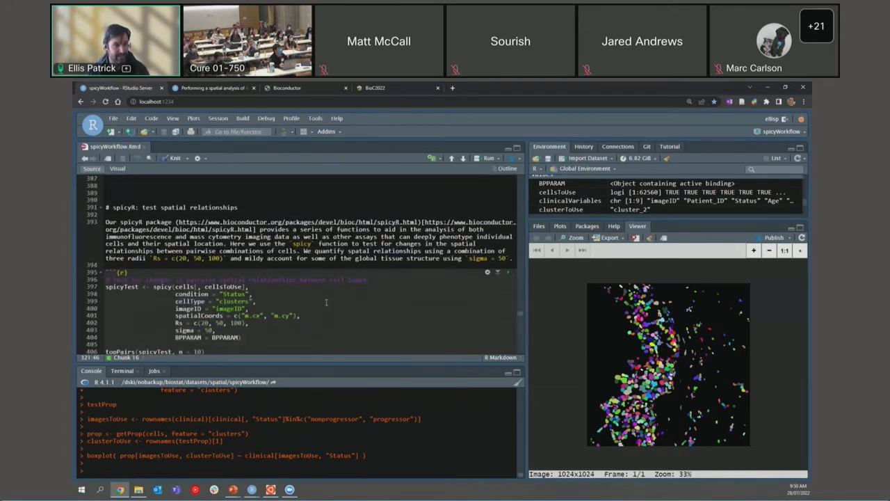
Run the spicy() tests and list topPairs(spicyTest, n = 10) with their p-values
scroll("down", 3)
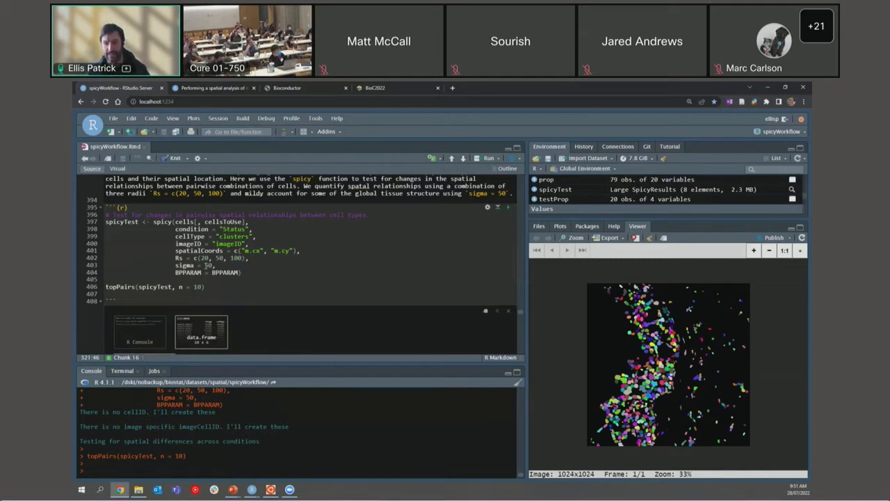
mouse_move(710, 317)
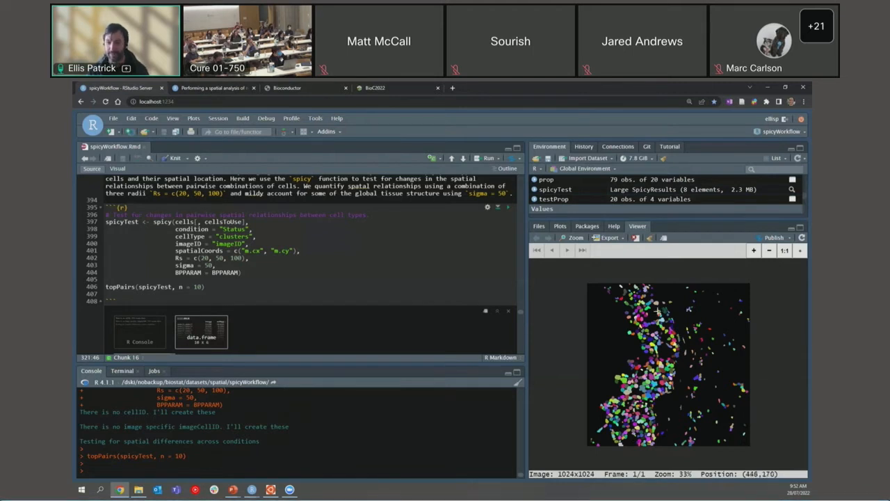
mouse_move(682, 320)
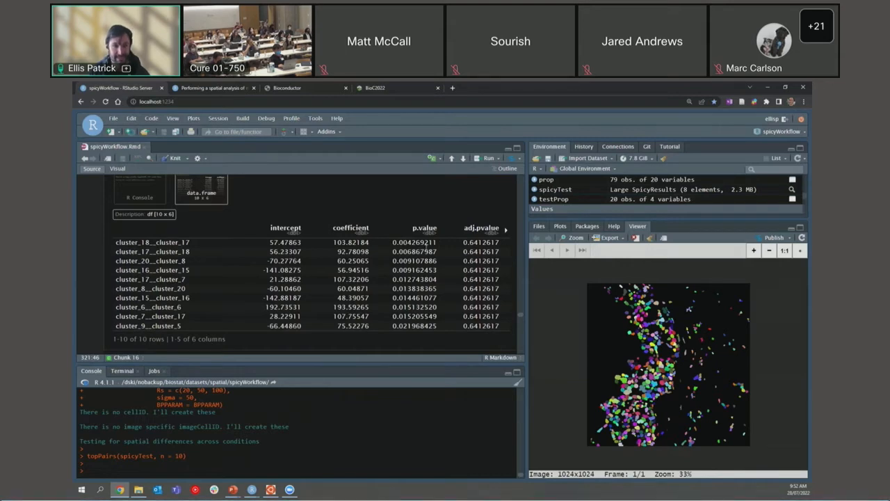
scroll("down", 3)
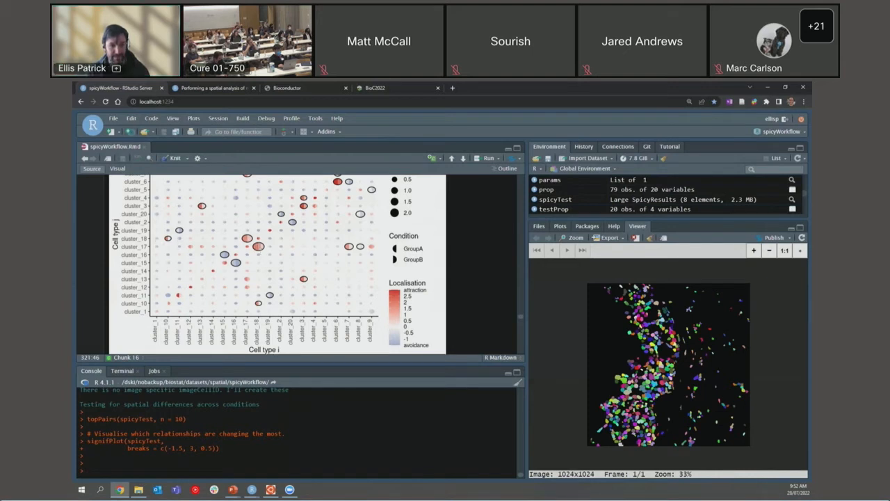
mouse_move(375, 285)
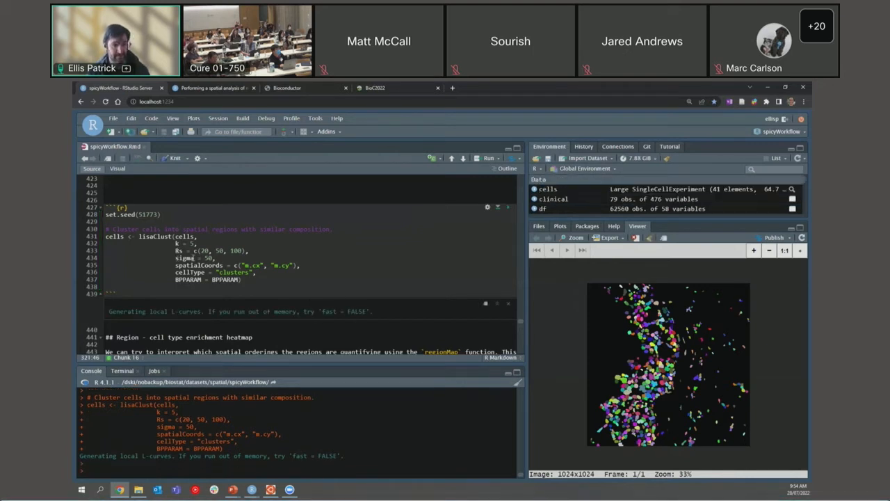
Run the lisaClust chunk to group cells into spatial regions by local composition
scroll("down", 3)
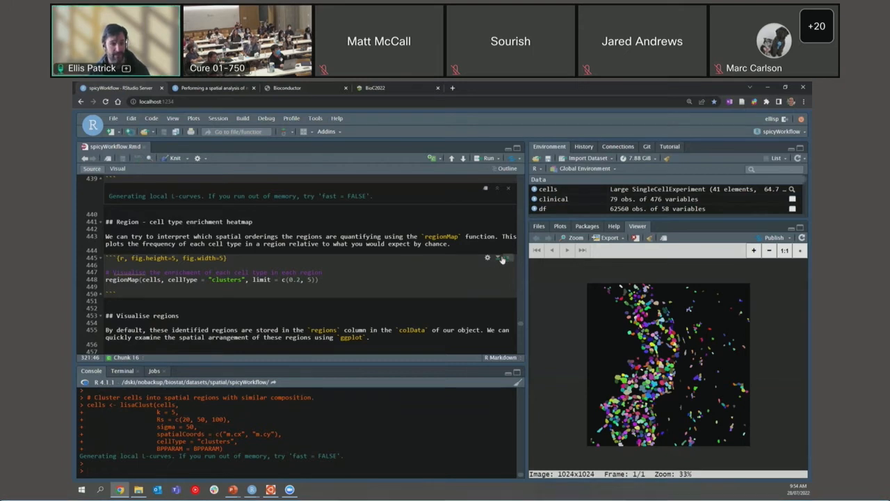
Draw the regionMap enrichment heatmap and plot one image's cells coloured by region
left_click(502, 257)
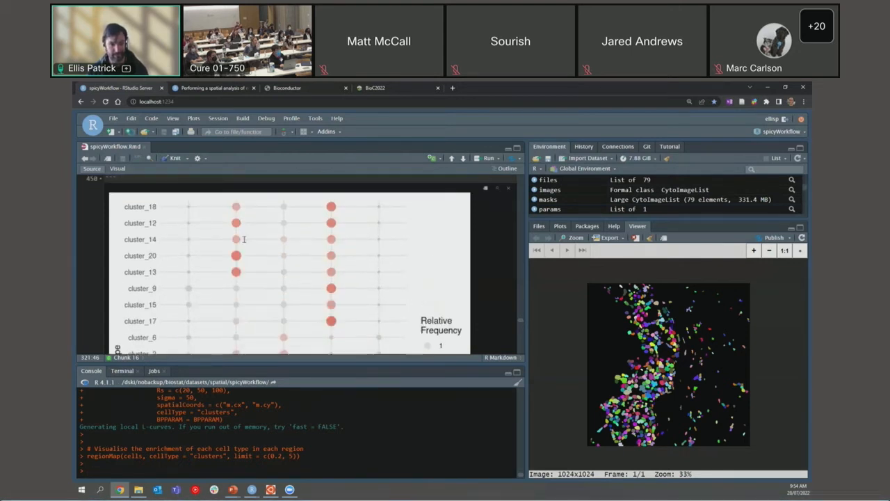
scroll("down", 3)
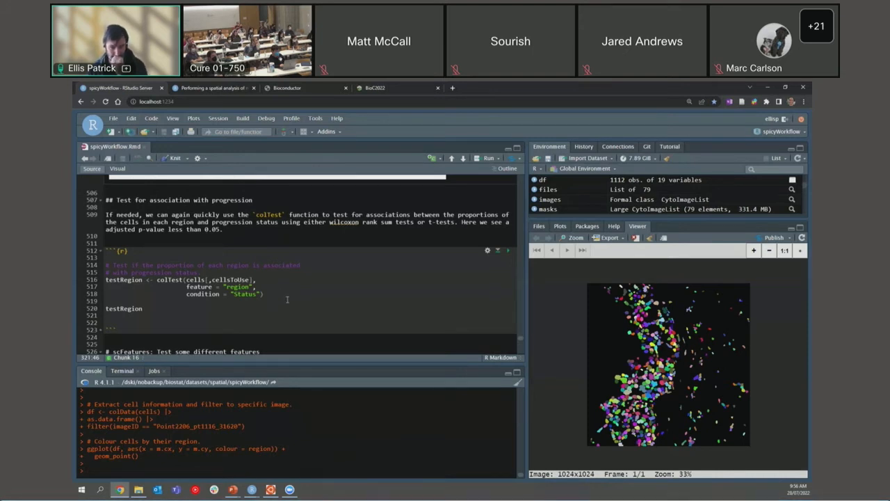
mouse_move(506, 260)
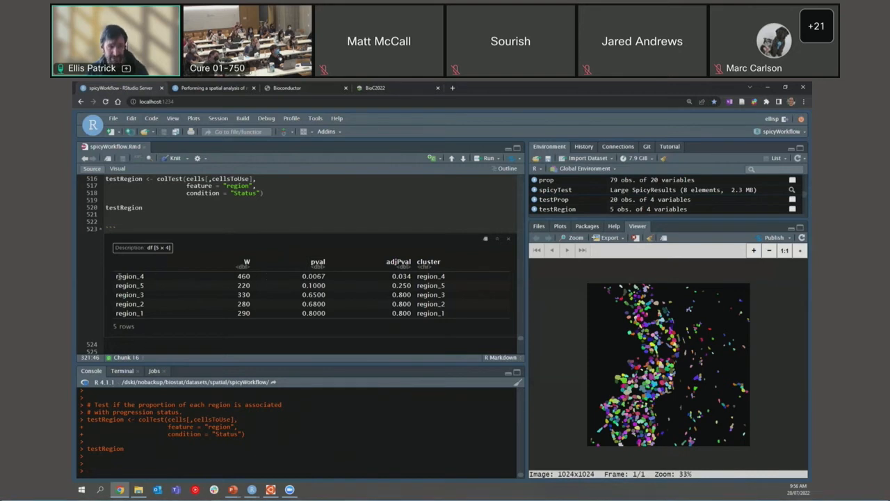
Run colTest(cells, feature = "region", condition = "Status") for the five regions' p-values, reaching the scFeatures section
left_click(128, 275)
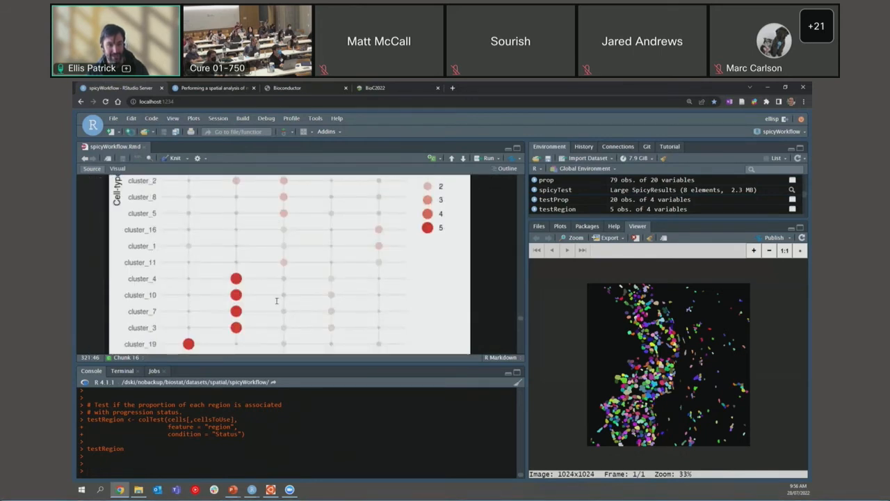
scroll("down", 3)
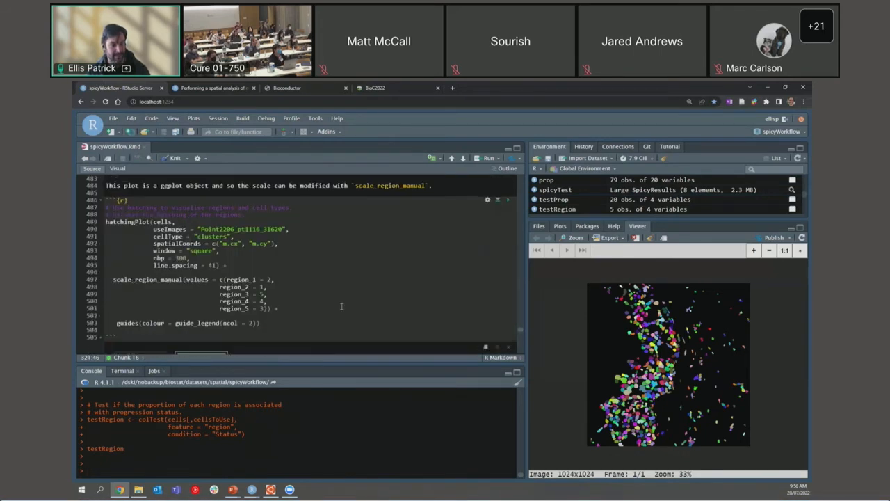
scroll("down", 3)
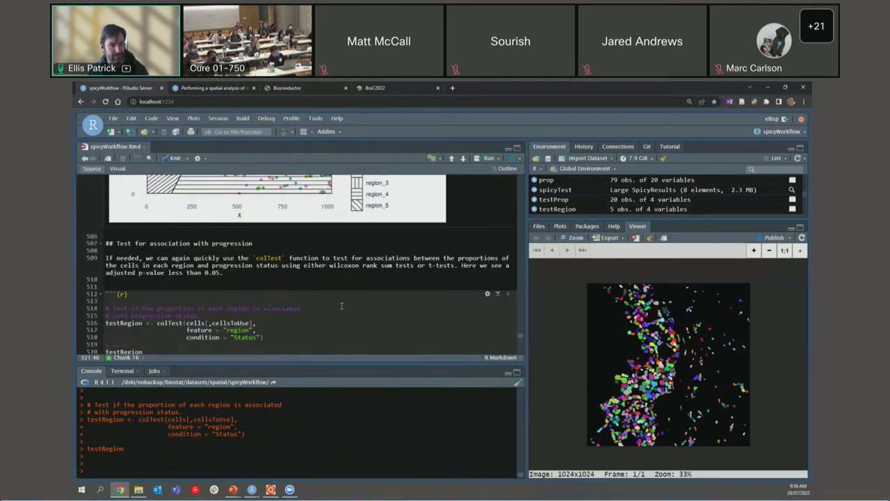
scroll("down", 3)
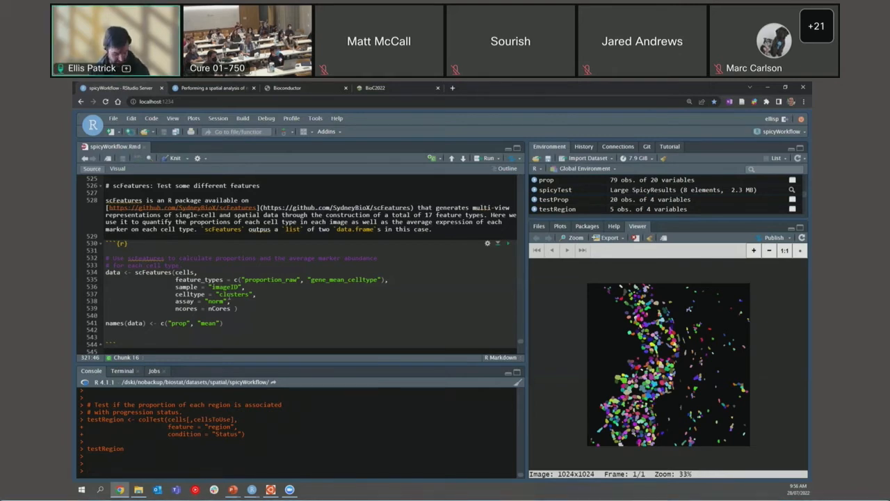
Switch from the R notebook to the PowerPoint presentation via Task View
key("Win+Tab")
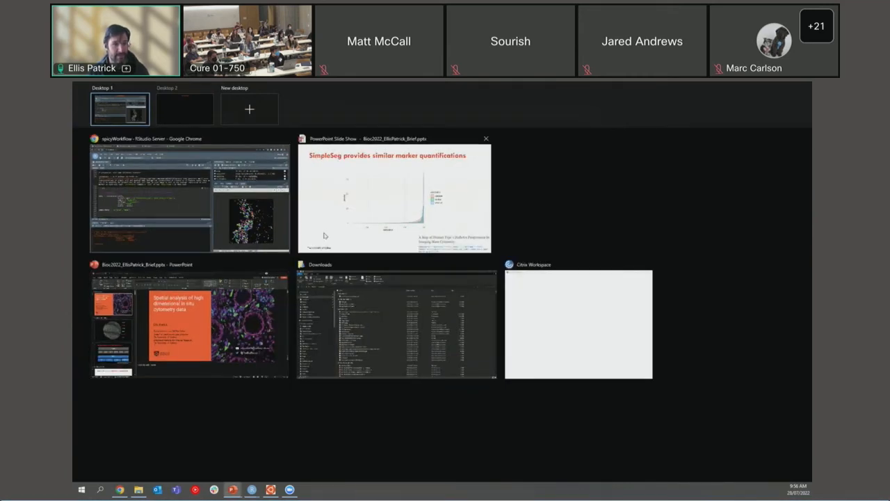
left_click(395, 197)
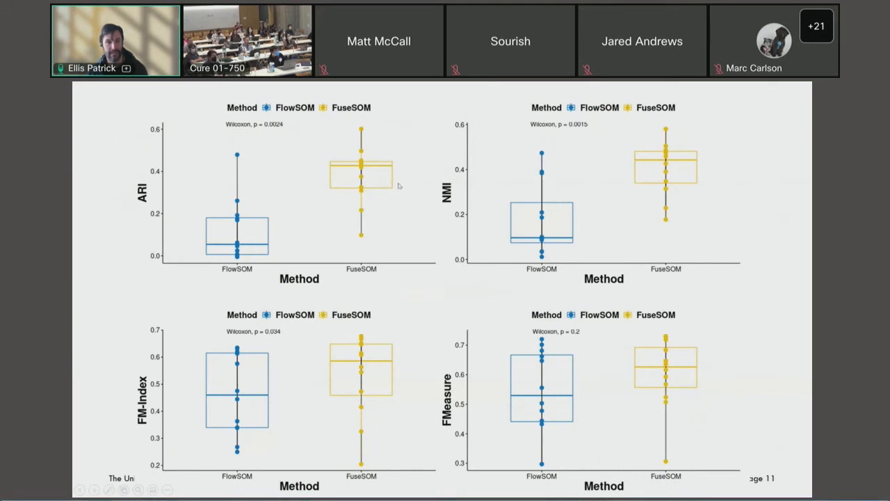
mouse_move(316, 214)
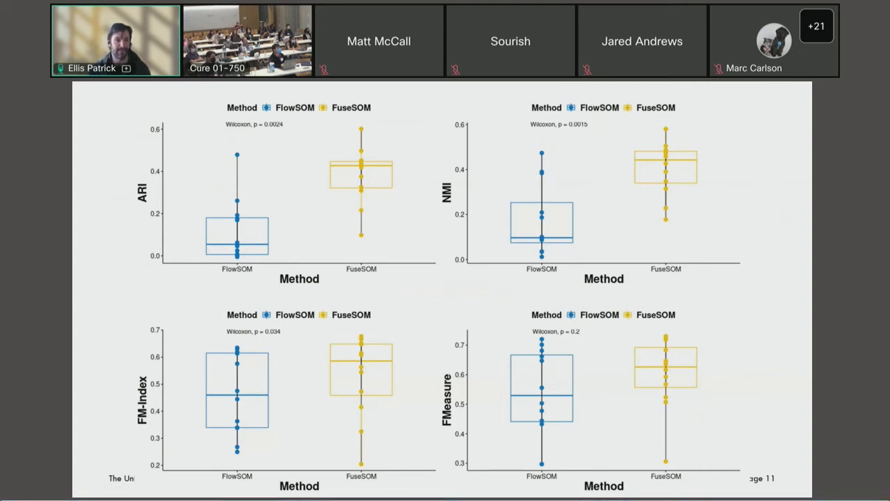
mouse_move(376, 131)
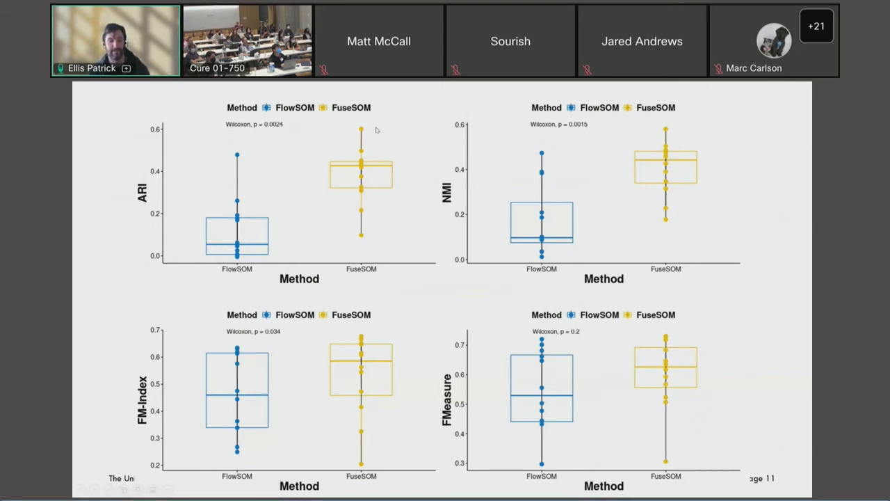
mouse_move(345, 184)
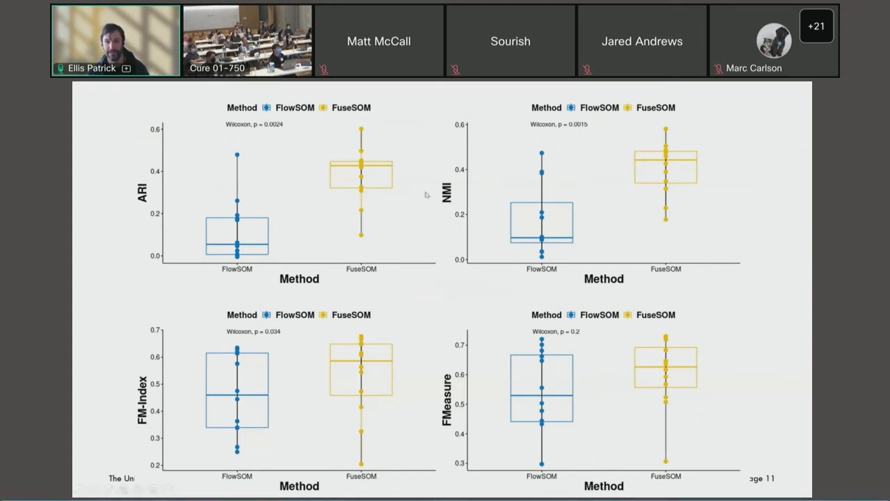
mouse_move(414, 198)
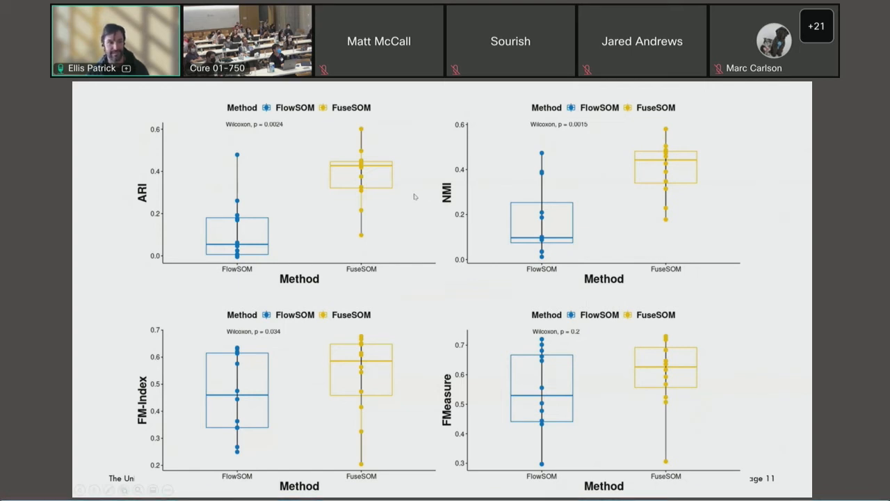
mouse_move(467, 187)
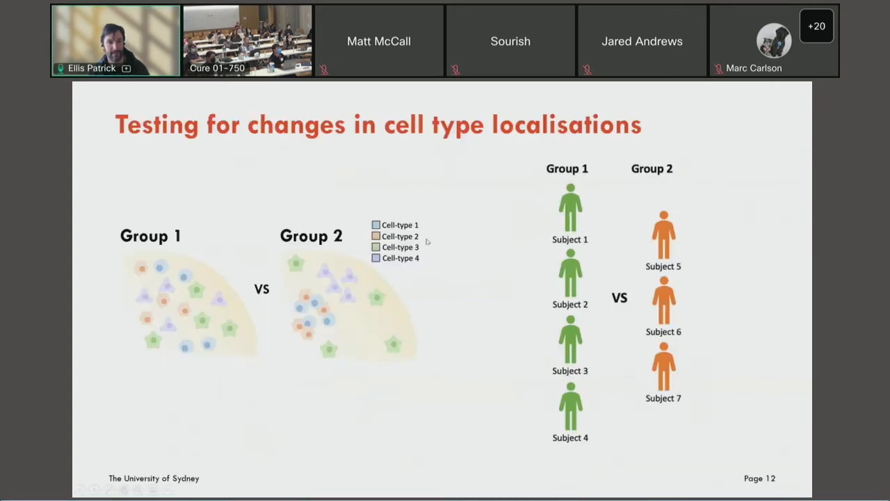
Advance the slideshow past the spatial interactions slide to slide 18 on scFeatures
key("right")
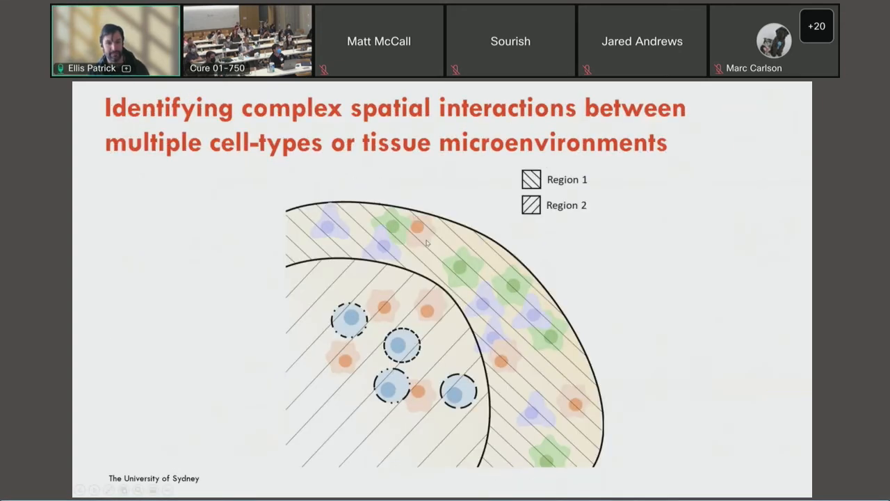
key("Right")
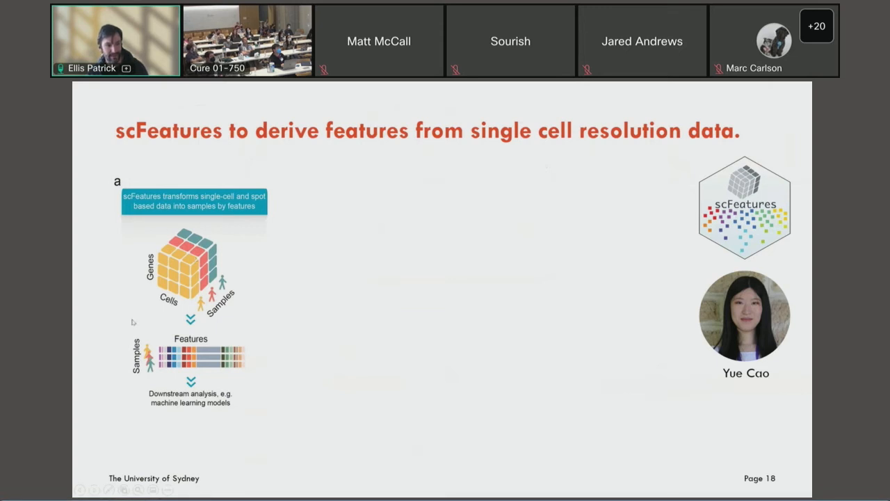
mouse_move(235, 233)
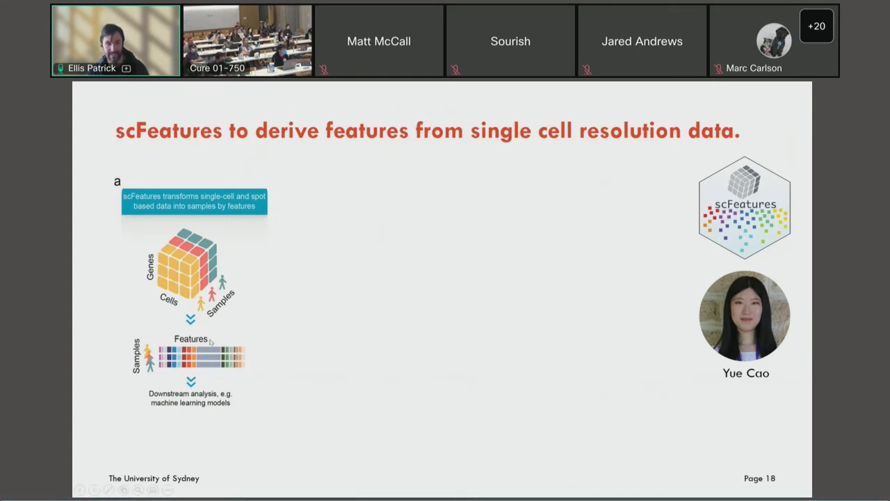
Reveal the scFeatures slide's table of feature categories, from cell type proportions to spatial metrics
key("Right")
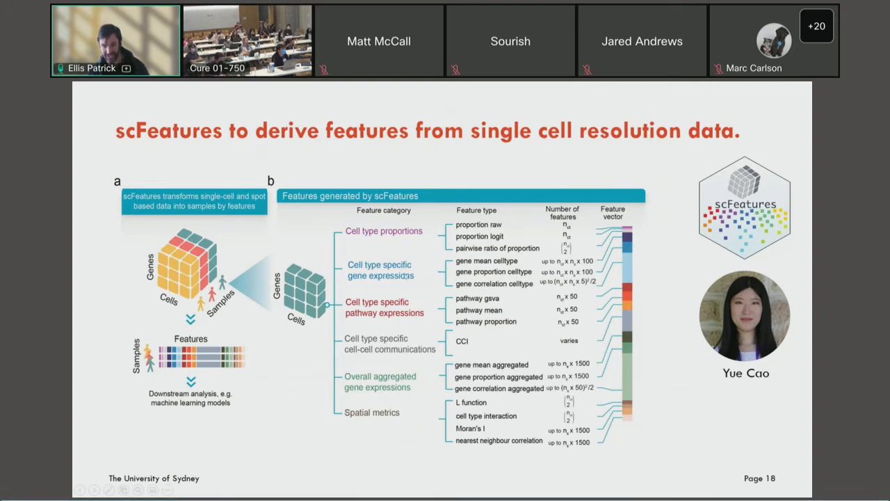
mouse_move(501, 275)
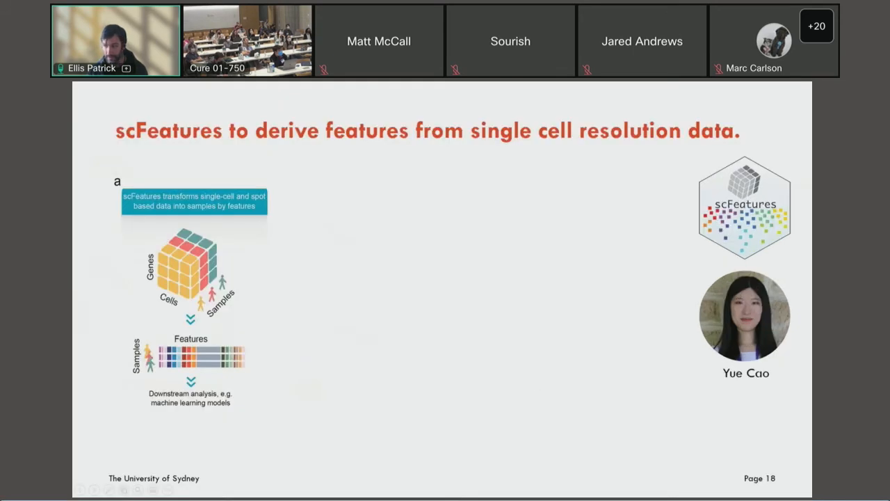
mouse_move(506, 365)
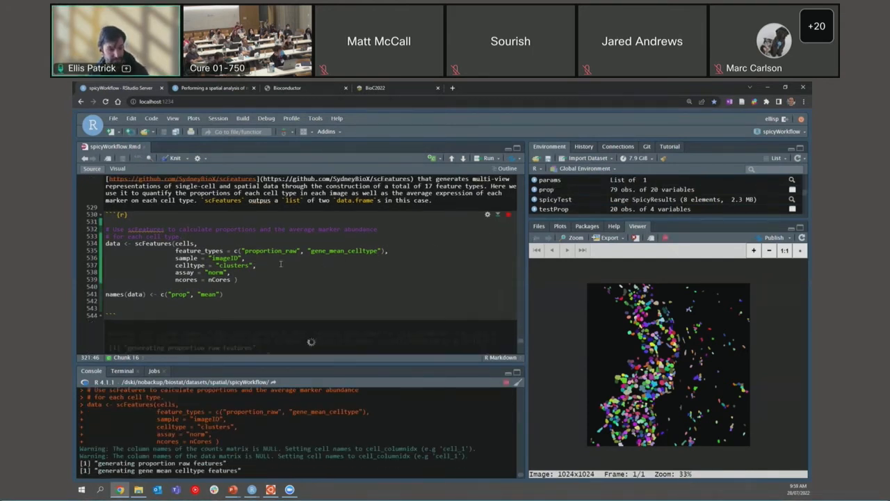
Scroll to and run the scFeatures, names and colTest chunks, listing six cluster features with p-values
scroll("down", 3)
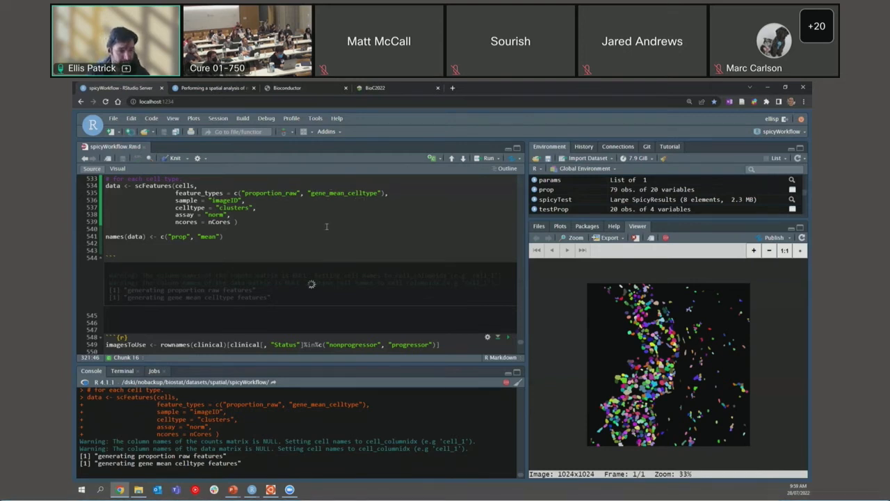
scroll("down", 3)
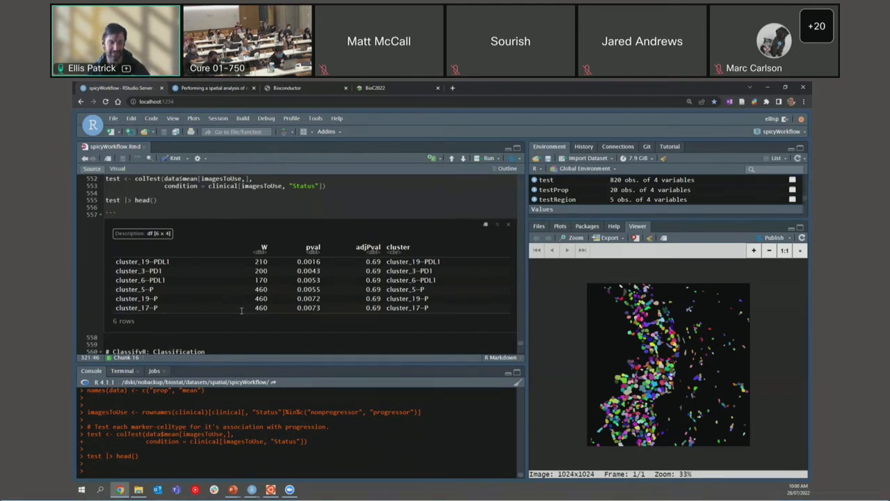
Scroll to the ClassifyR section and run crossValidate: 100 repeats of 5-fold elastic net on three feature sets
scroll("down", 3)
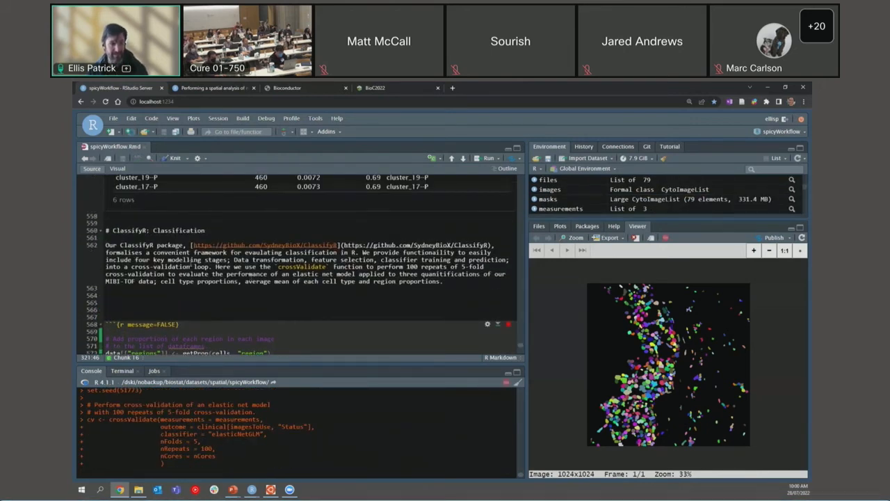
scroll("down", 3)
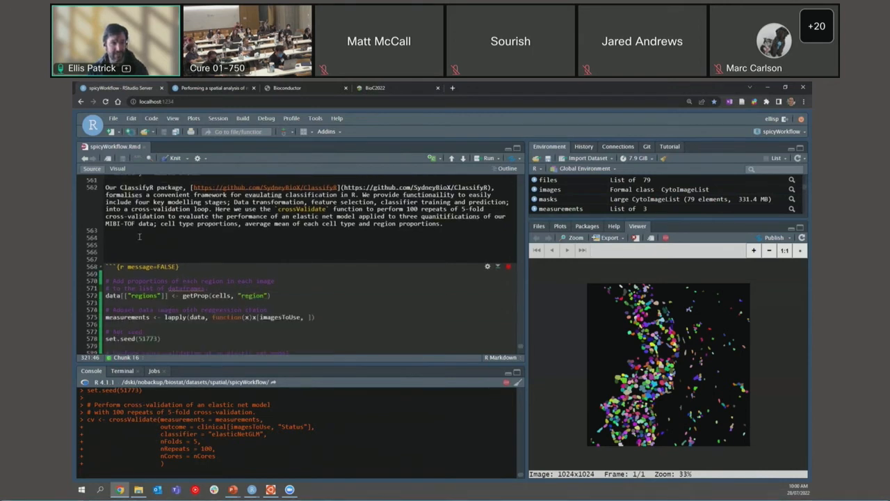
scroll("down", 3)
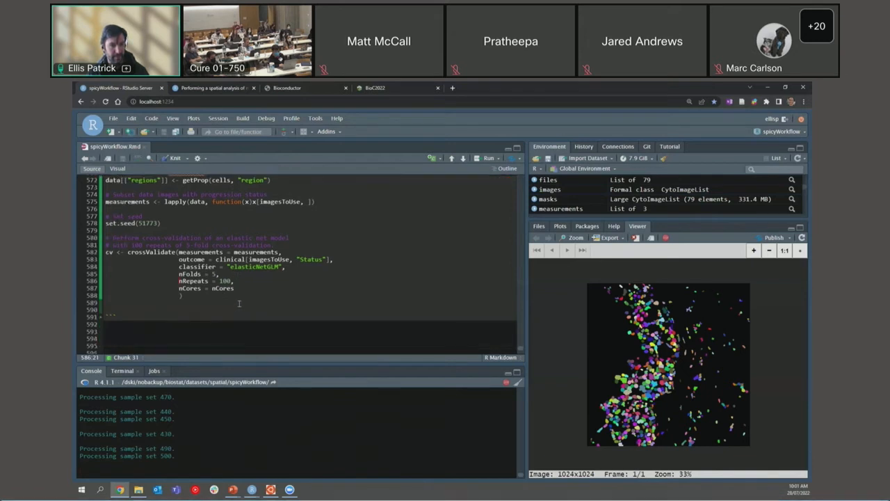
Scroll to the performancePlot chunk and draw AUC boxplots for mean, prop and regions feature sets
scroll("down", 3)
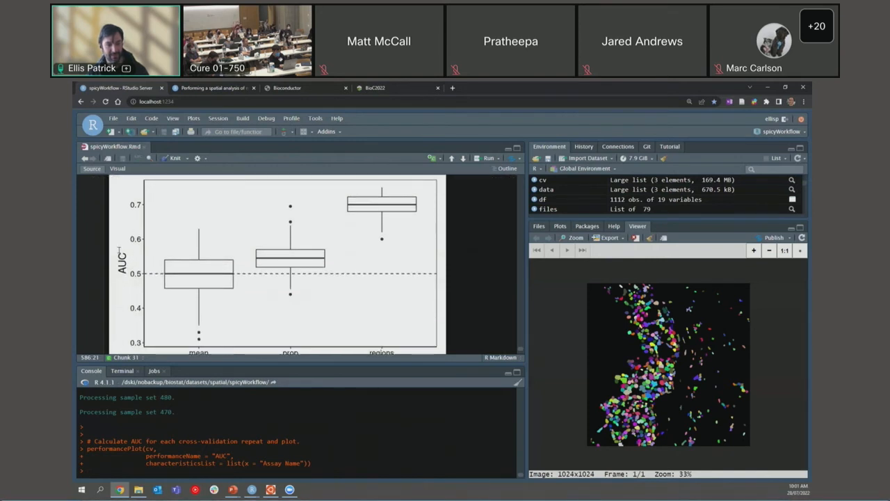
mouse_move(221, 298)
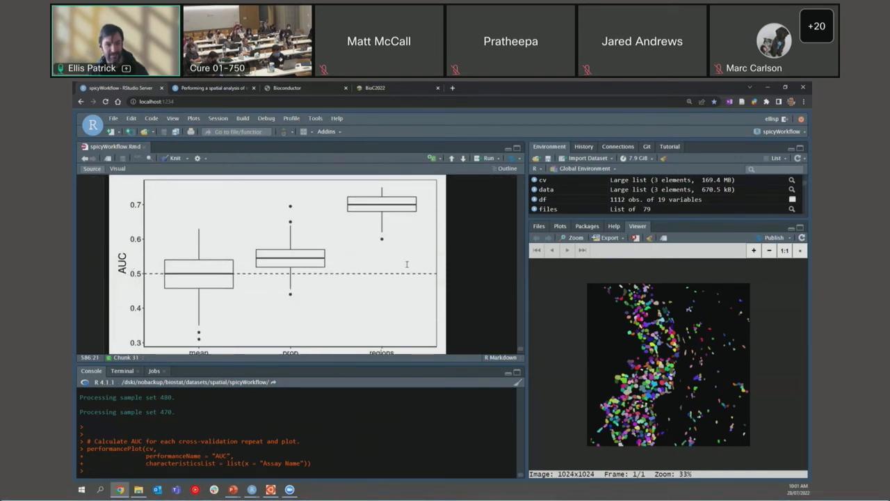
scroll("down", 3)
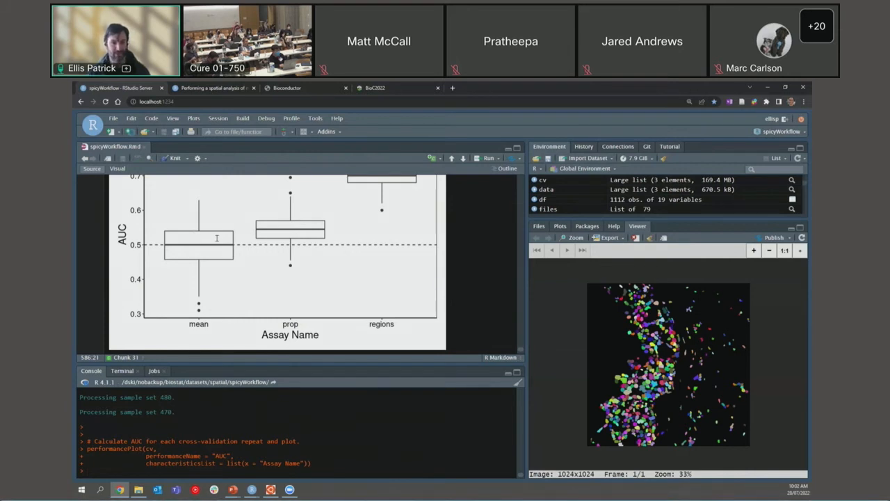
mouse_move(281, 237)
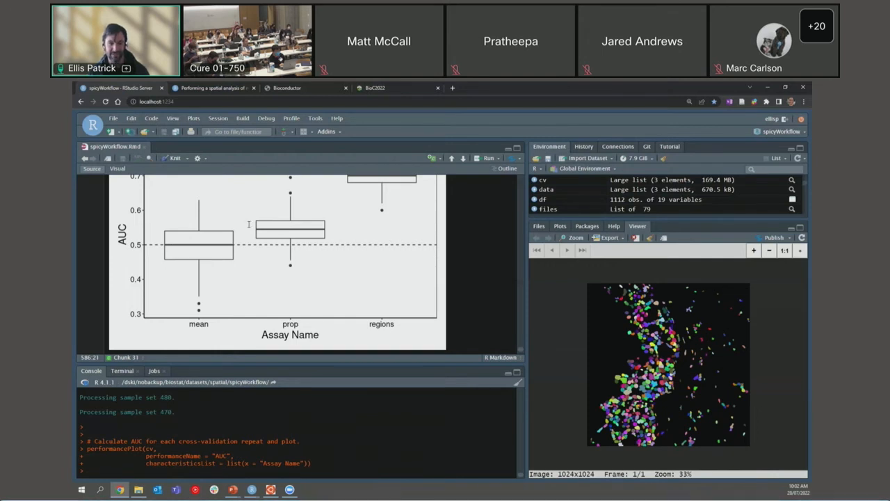
mouse_move(214, 245)
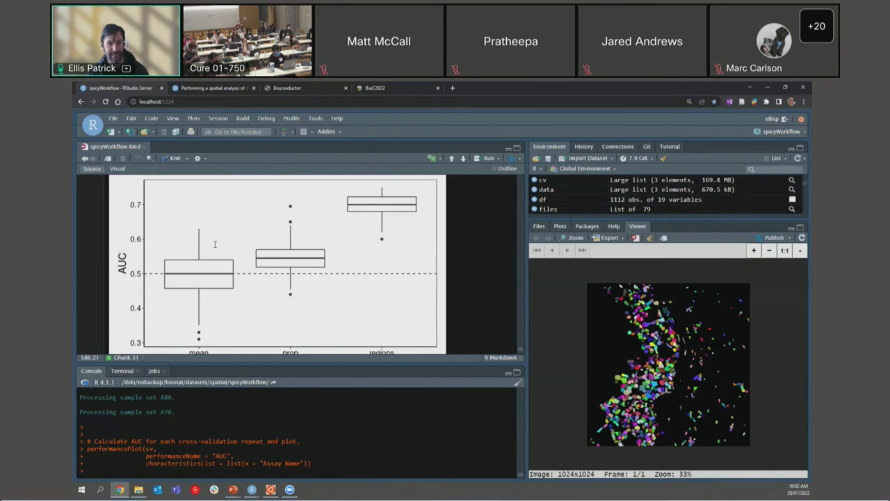
mouse_move(424, 303)
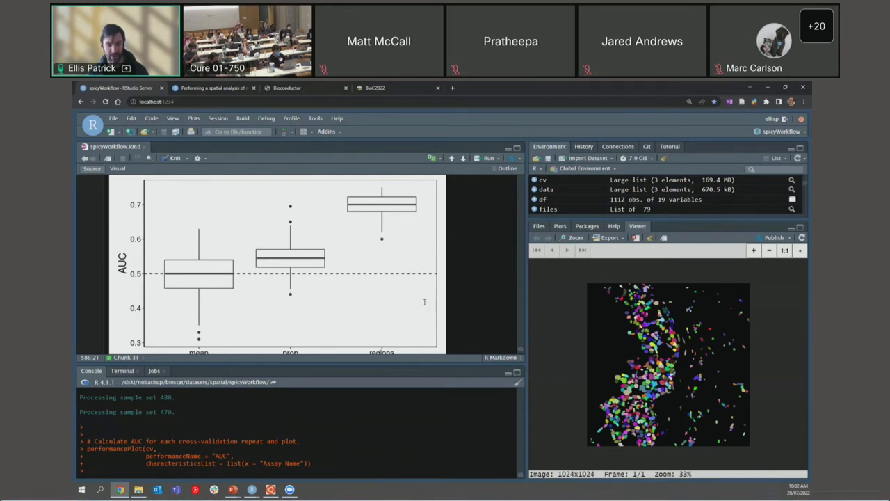
mouse_move(403, 245)
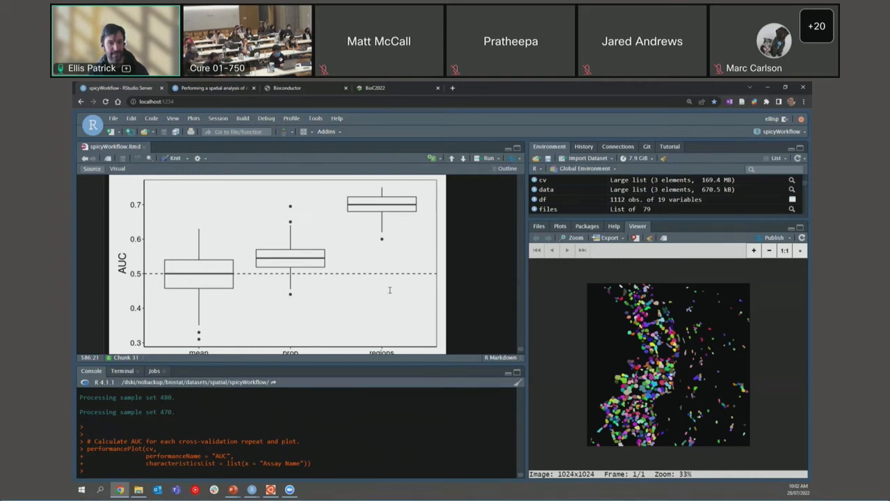
scroll("down", 3)
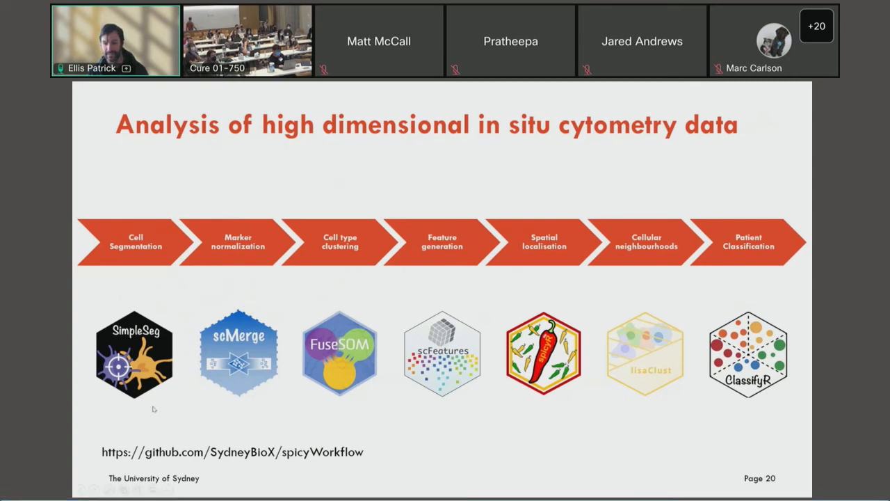
mouse_move(580, 414)
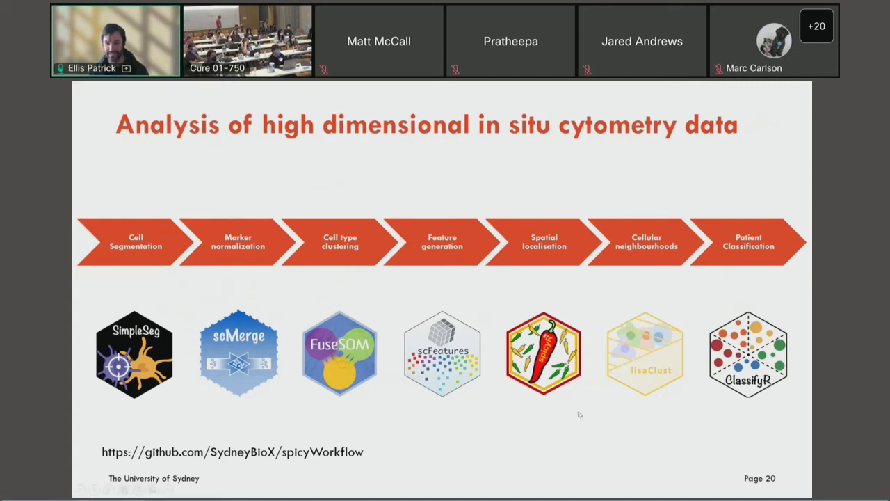
mouse_move(785, 417)
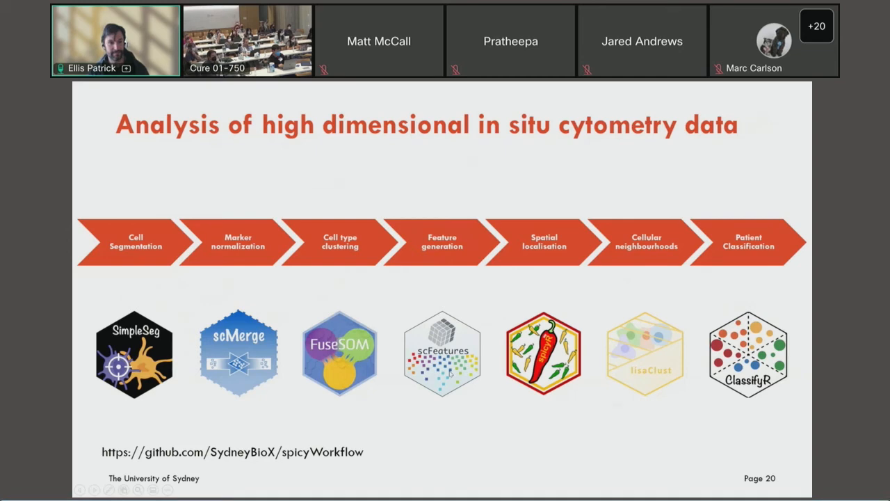
key("right")
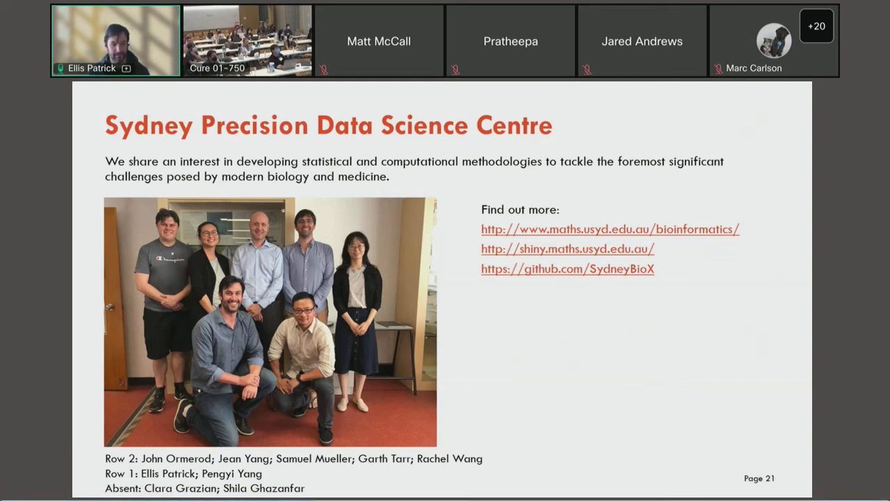
mouse_move(406, 242)
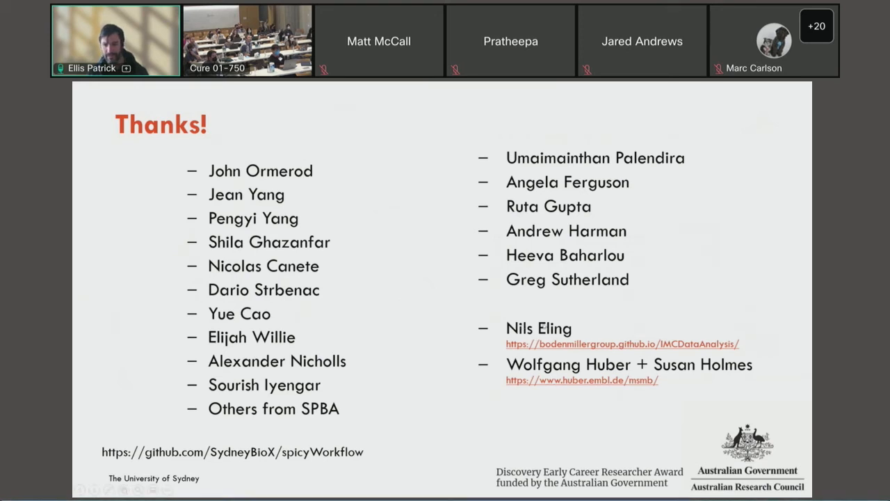
mouse_move(731, 373)
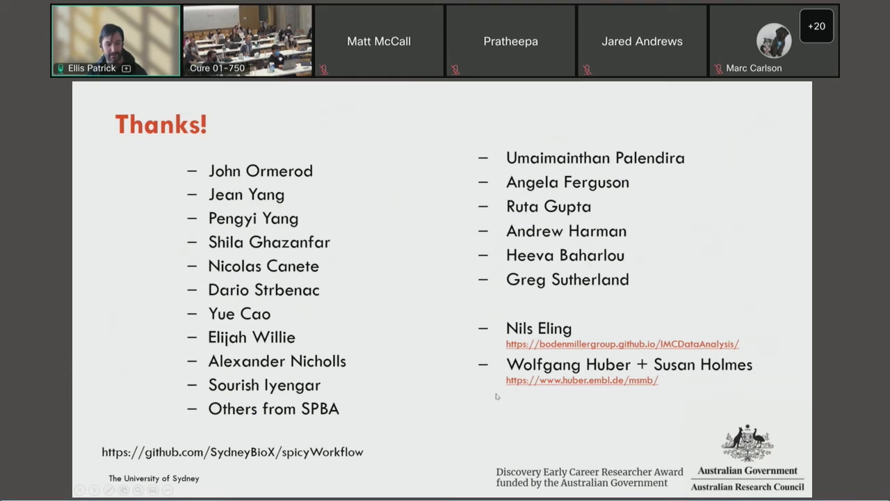
mouse_move(548, 413)
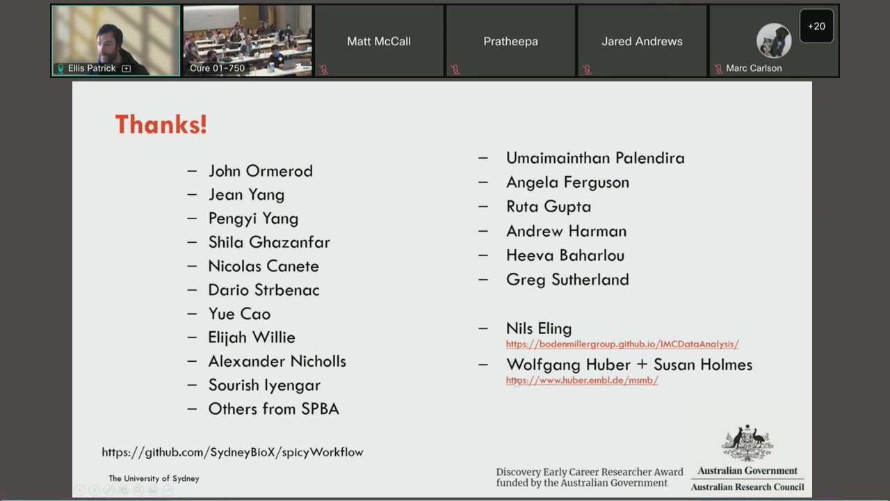
mouse_move(521, 381)
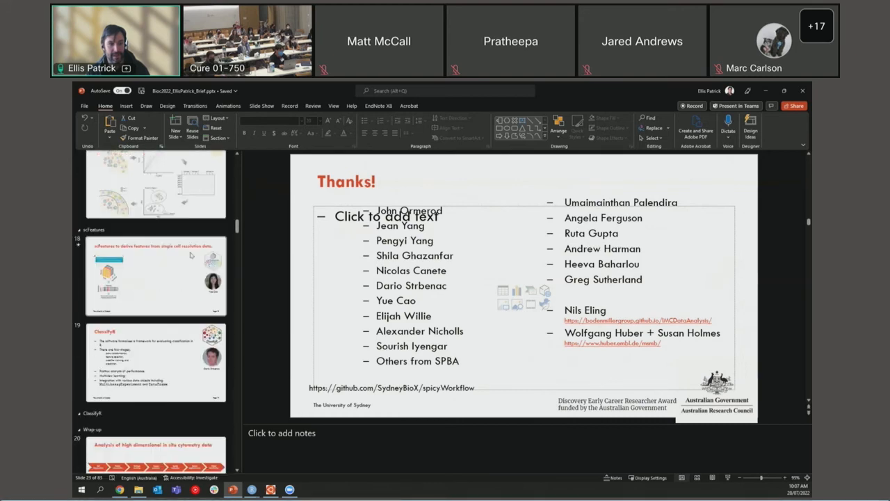
left_click(154, 275)
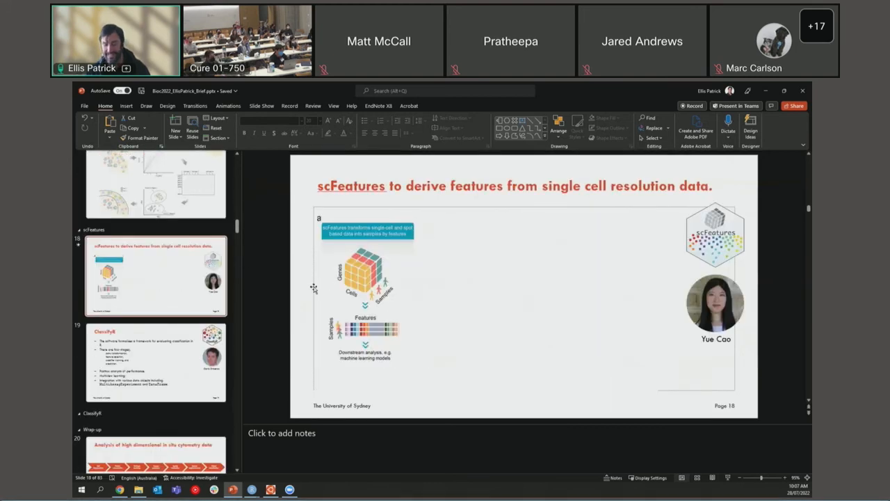
mouse_move(537, 326)
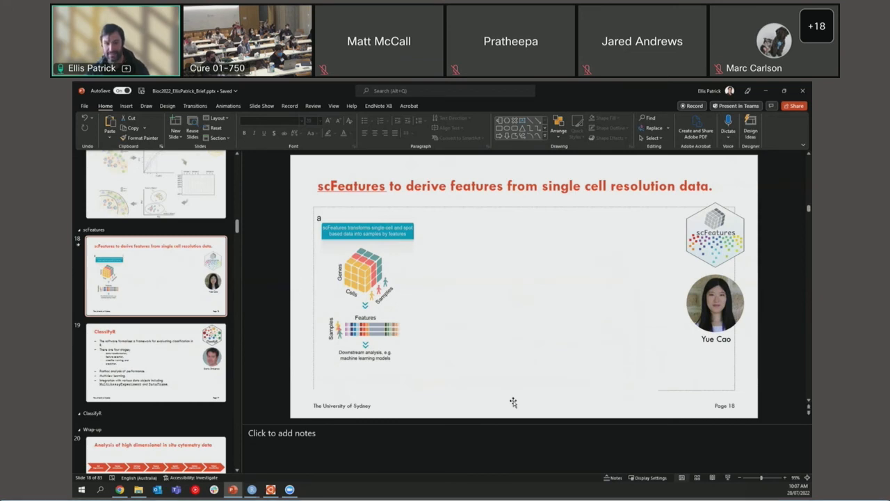
mouse_move(509, 392)
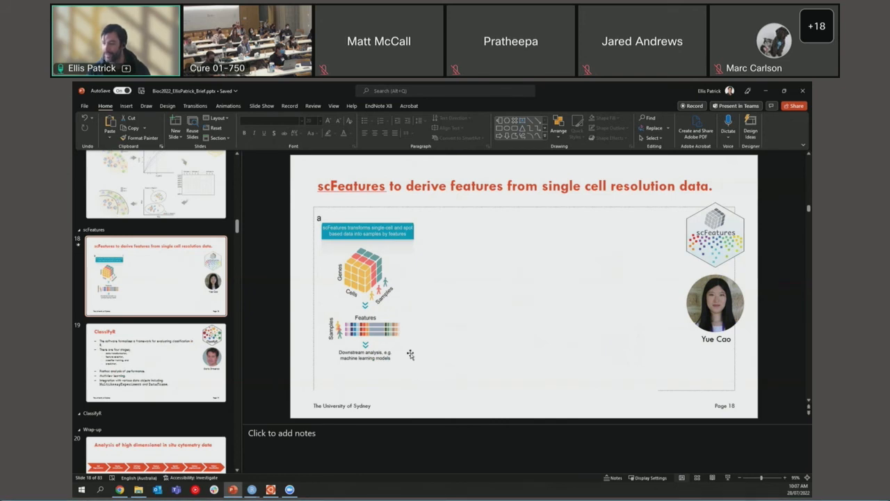
mouse_move(565, 424)
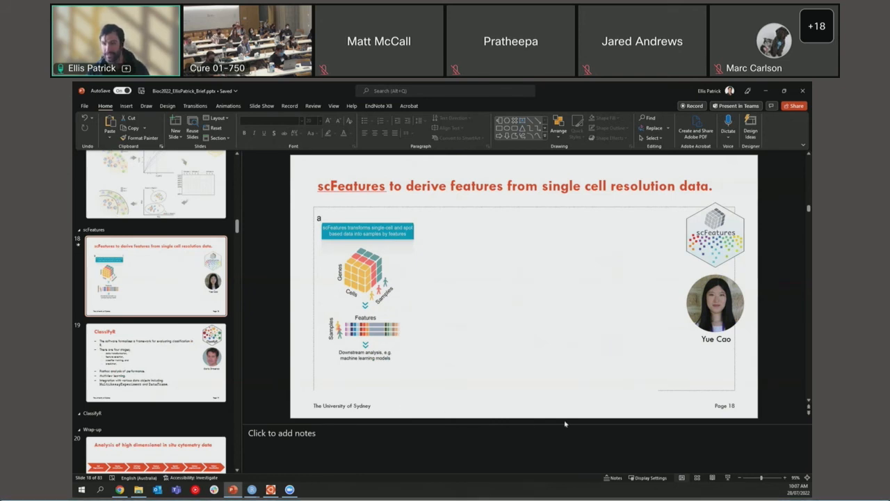
mouse_move(217, 313)
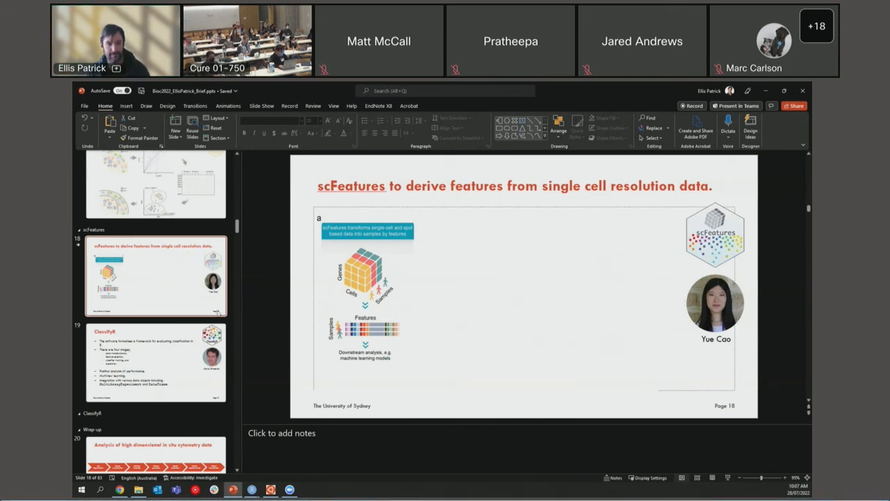
mouse_move(155, 275)
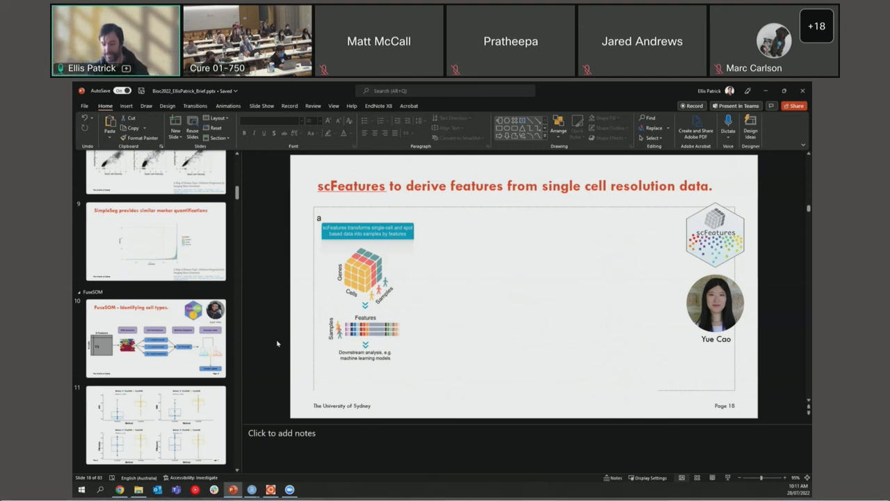
mouse_move(262, 353)
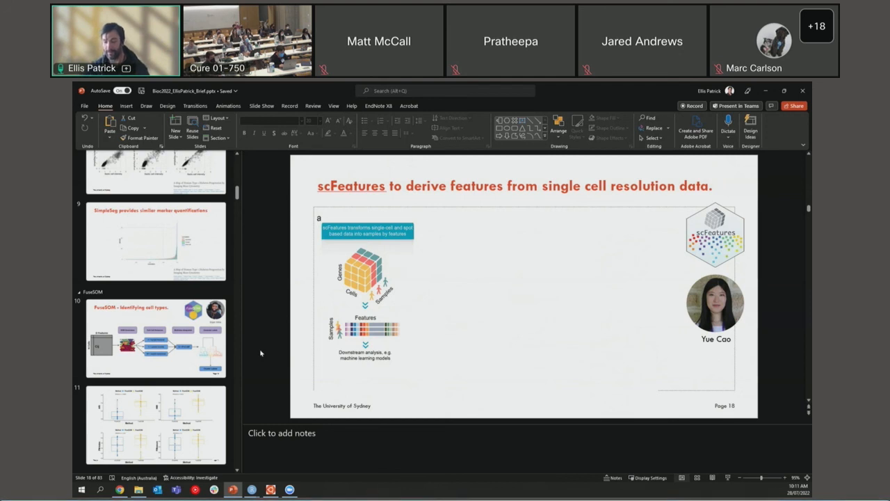